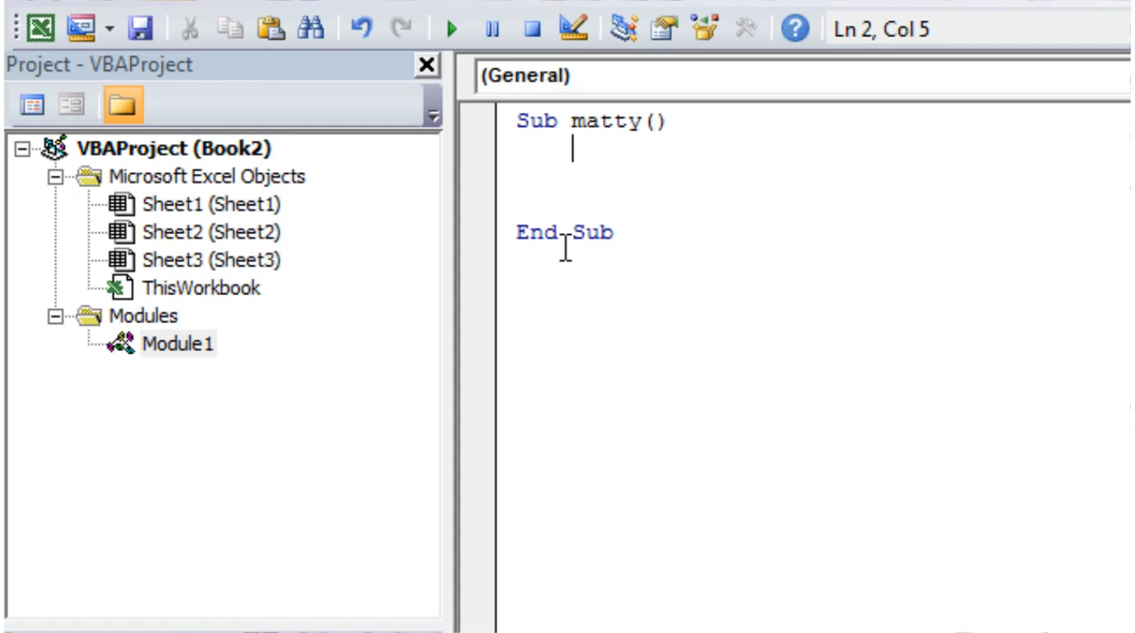
{"action": "mouse_move", "coordinate": [222, 270]}
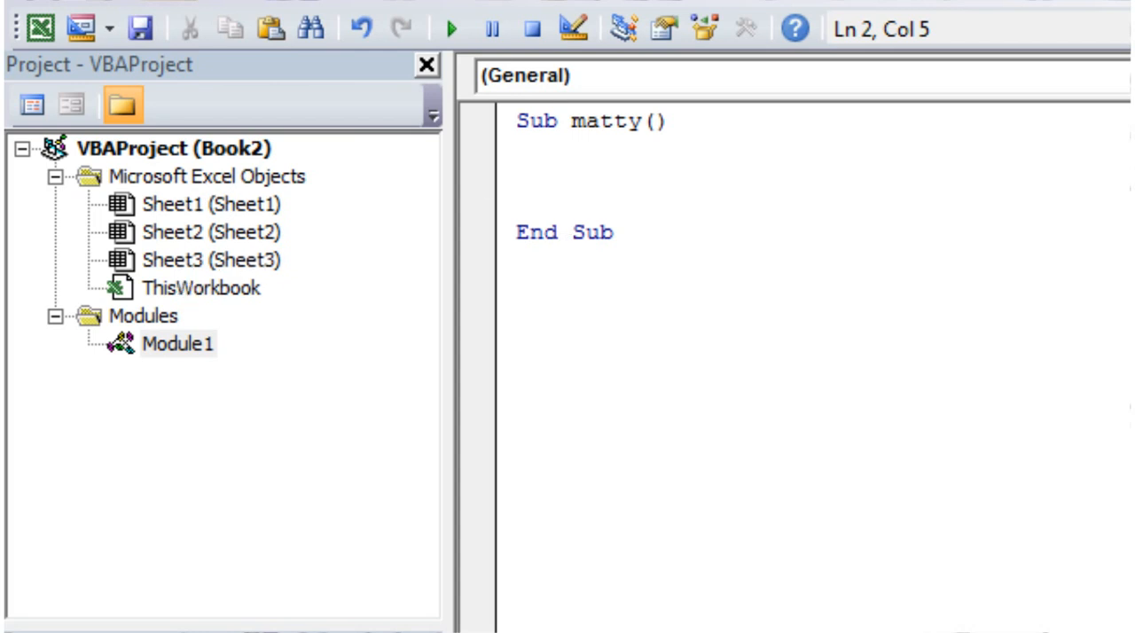
Write the loop header For Each ws In ThisWorkbook.Sheets inside Sub matty
{"action": "type", "text": "for e"}
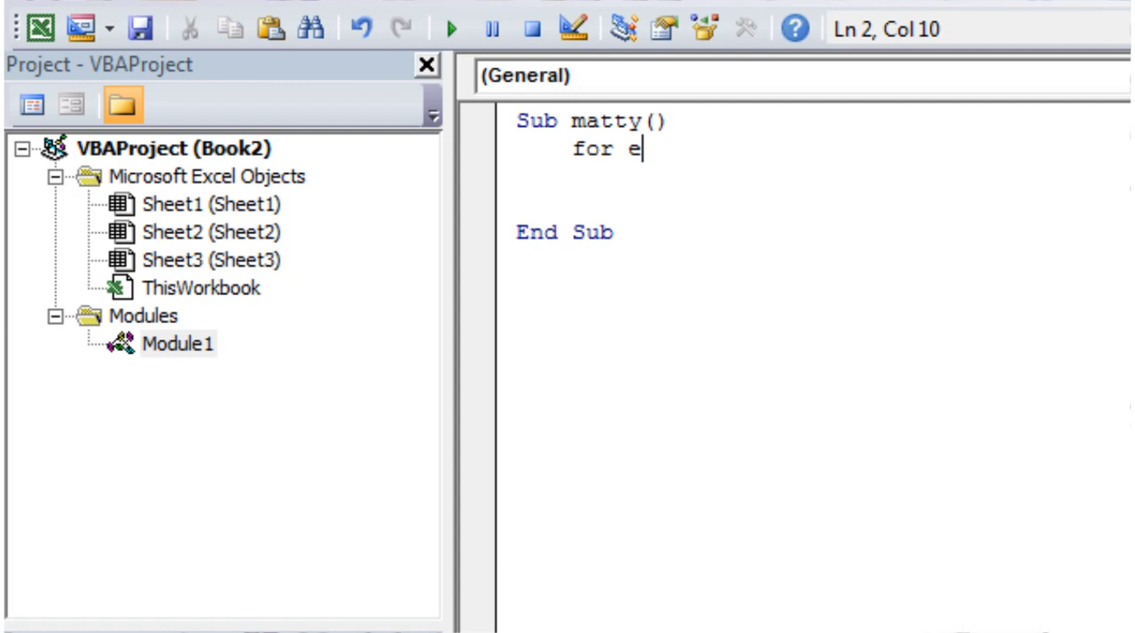
{"action": "type", "text": "ach ws"}
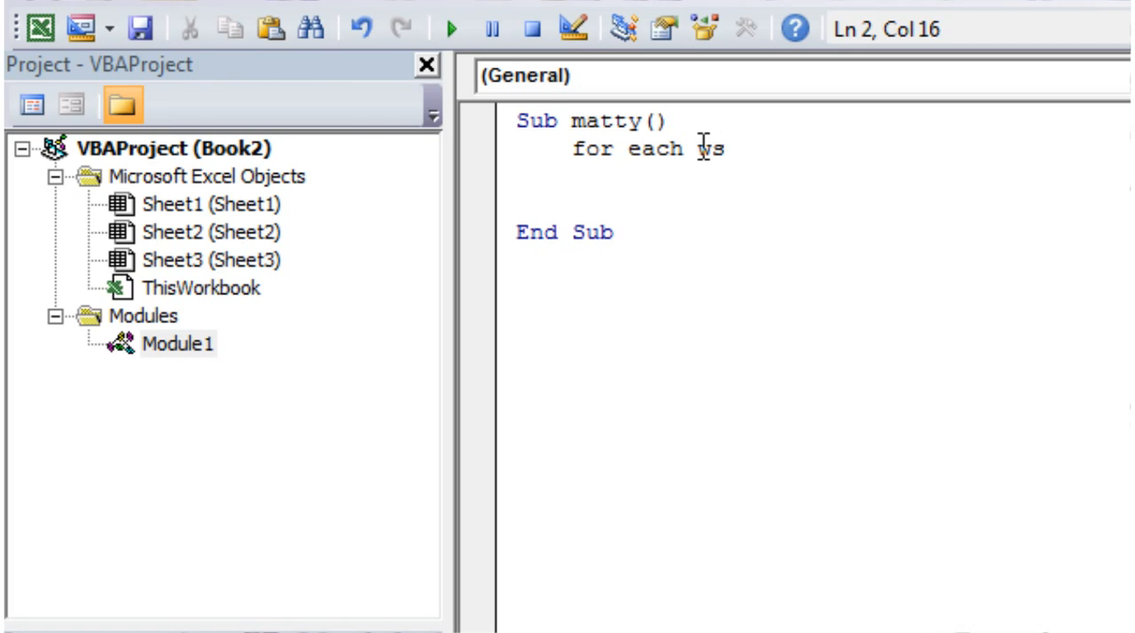
{"action": "left_click", "coordinate": [725, 149]}
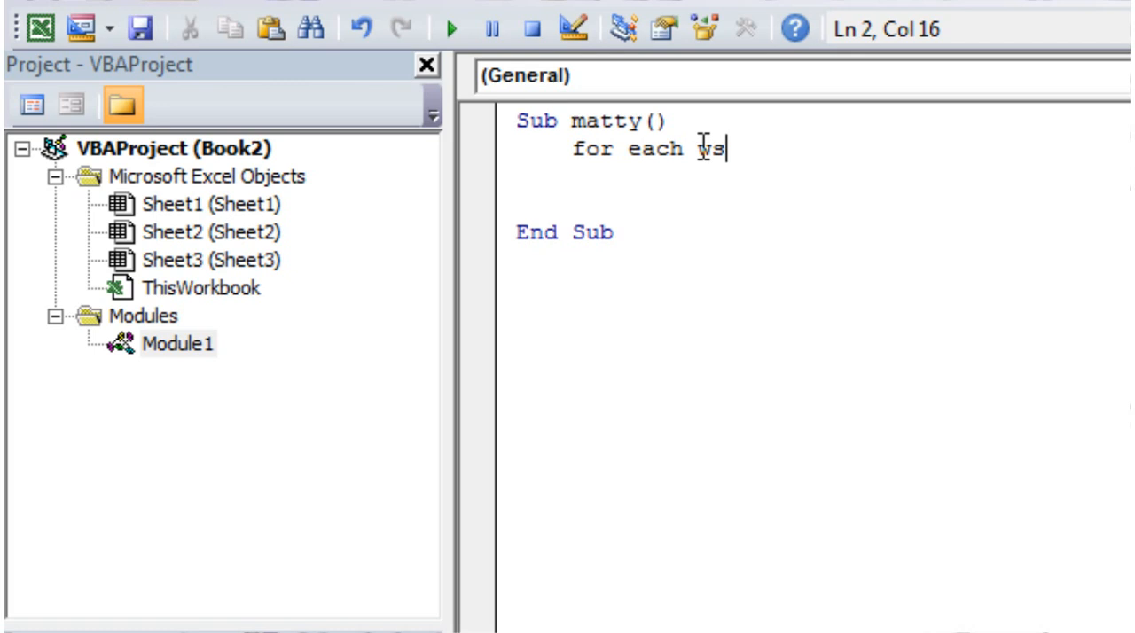
{"action": "type", "text": "\" \""}
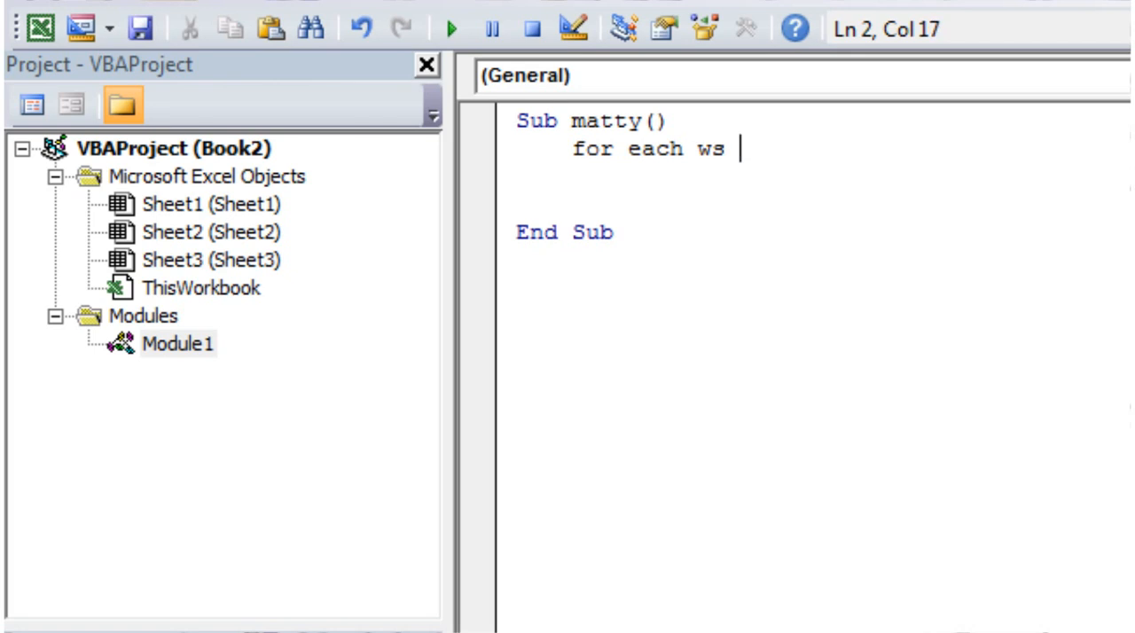
{"action": "type", "text": "i"}
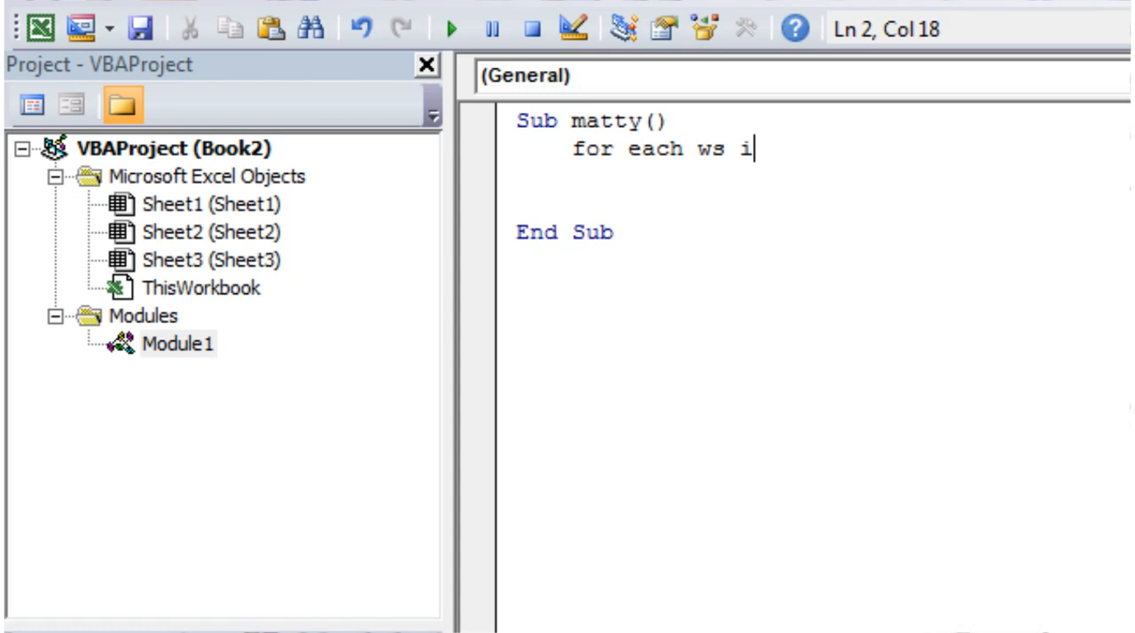
{"action": "type", "text": "n"}
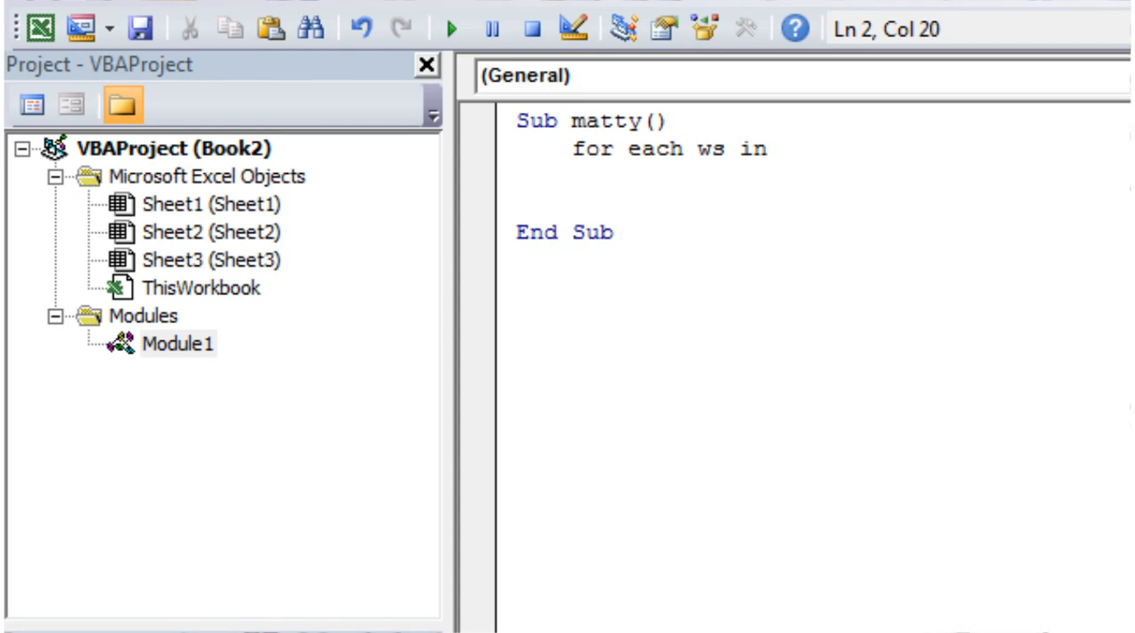
{"action": "type", "text": "thisworkb"}
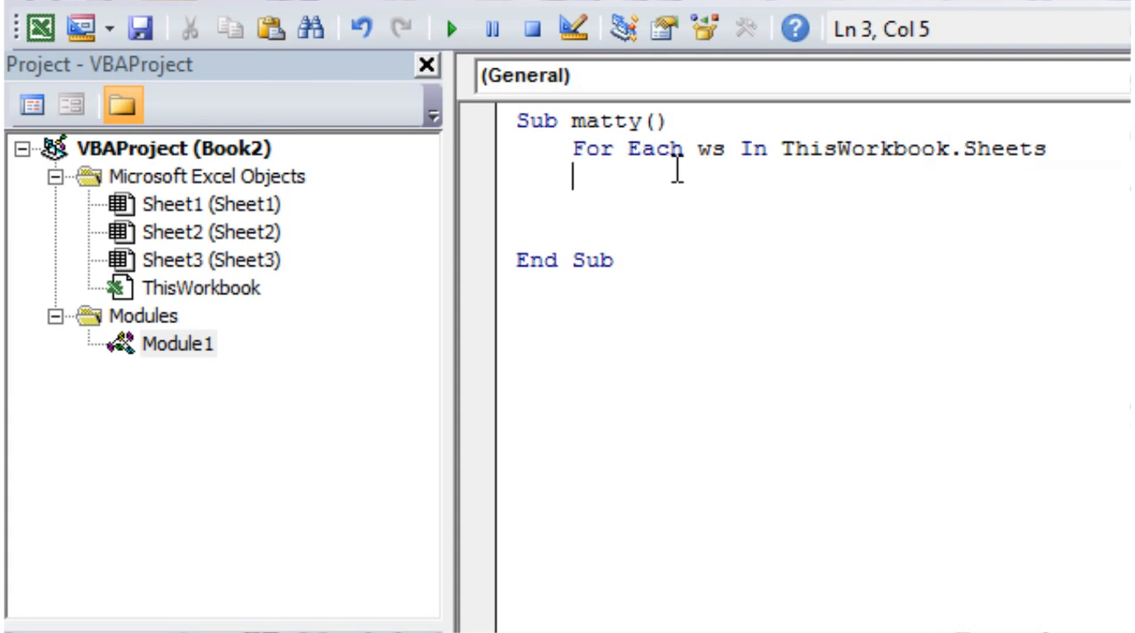
Close the loop with Next ws and add ws.Name = ws.Name & "ImAdded" as its body
{"action": "type", "text": "next"}
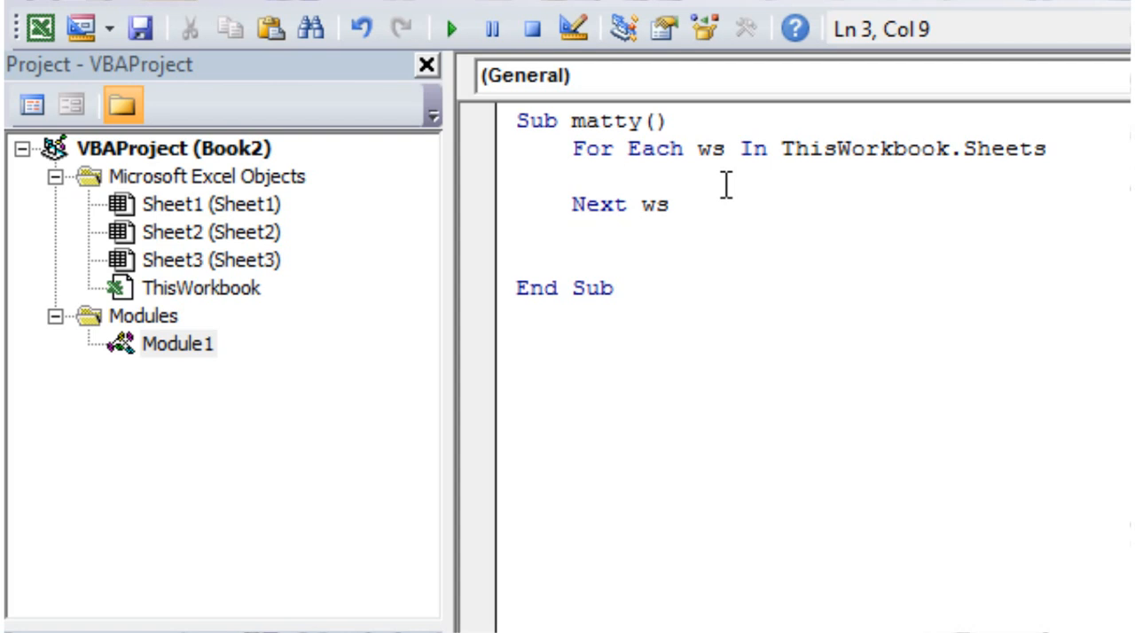
{"action": "mouse_move", "coordinate": [641, 220]}
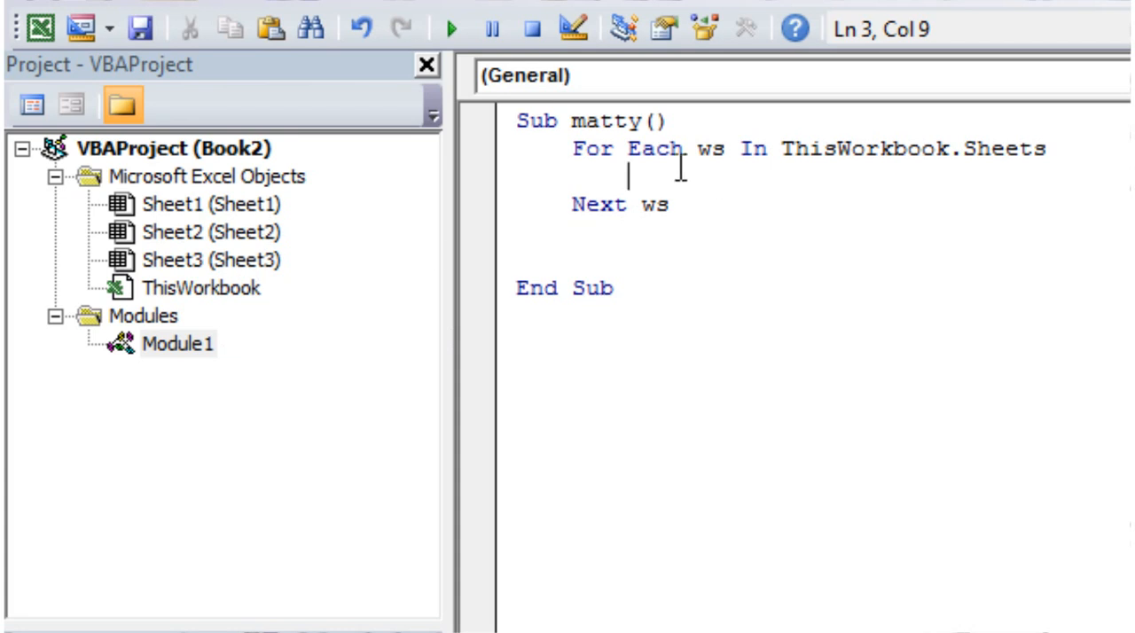
{"action": "mouse_move", "coordinate": [717, 158]}
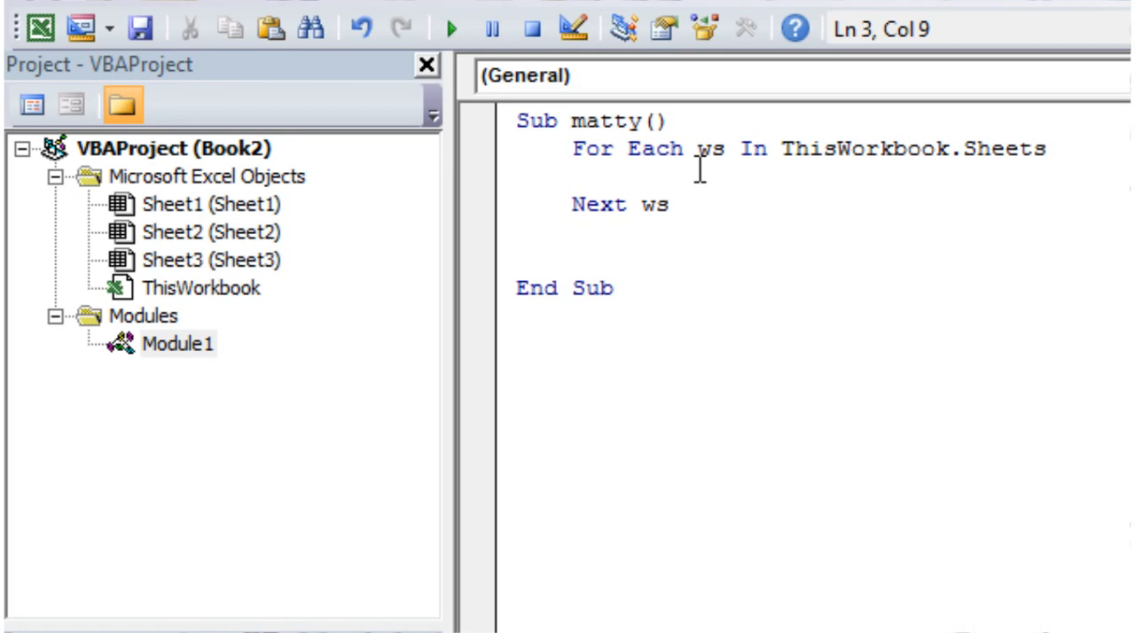
{"action": "type", "text": "ws."}
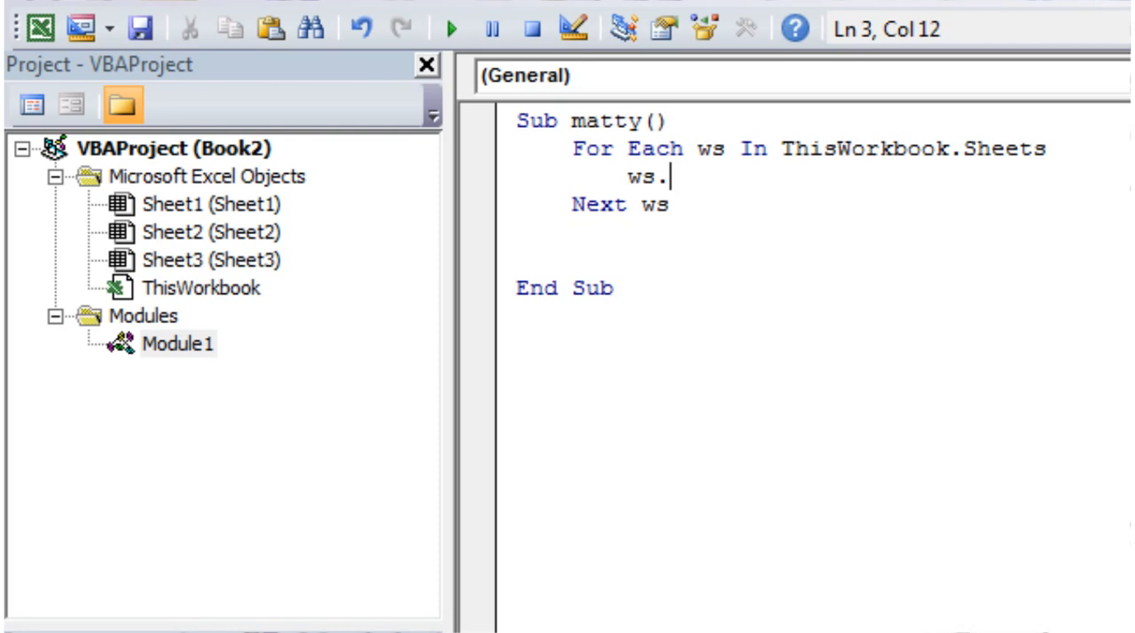
{"action": "type", "text": "name"}
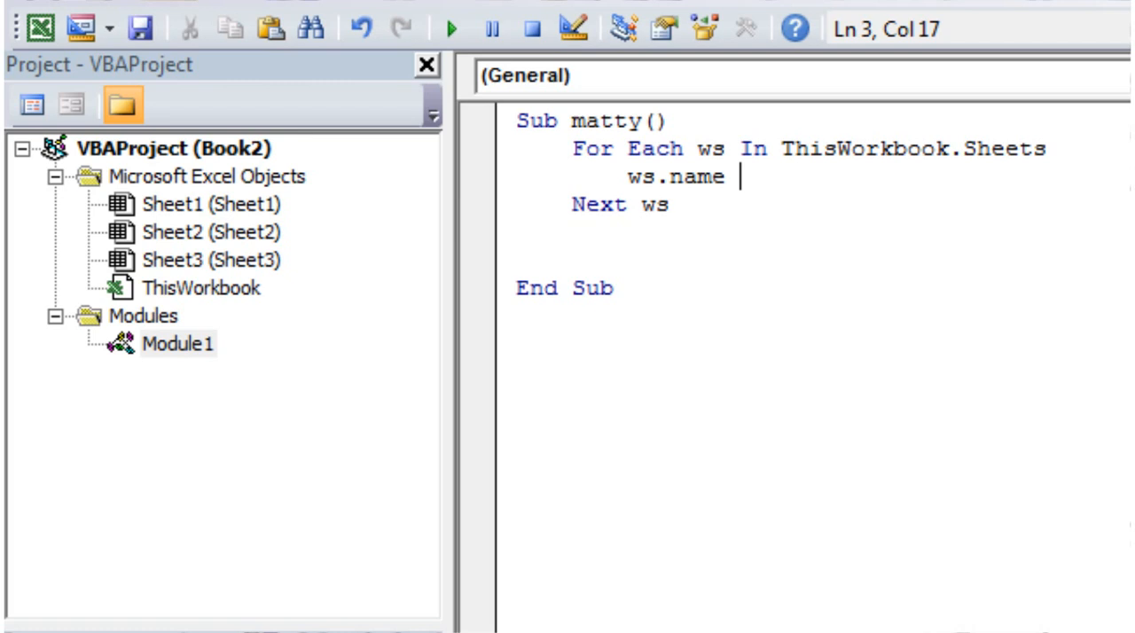
{"action": "type", "text": "= w"}
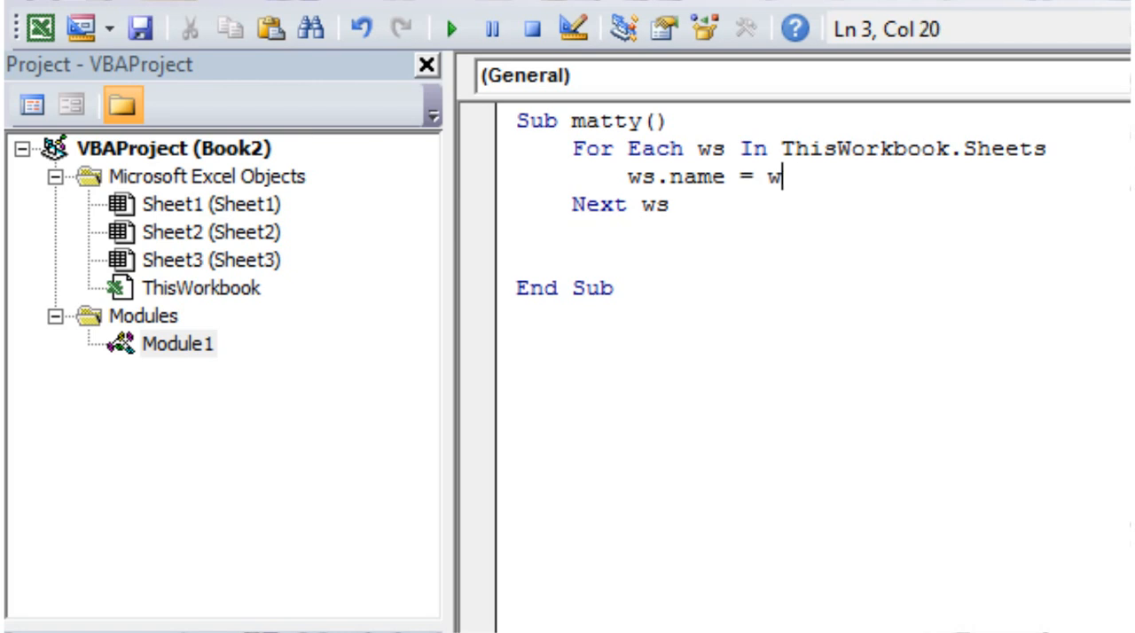
{"action": "type", "text": "s.name &"}
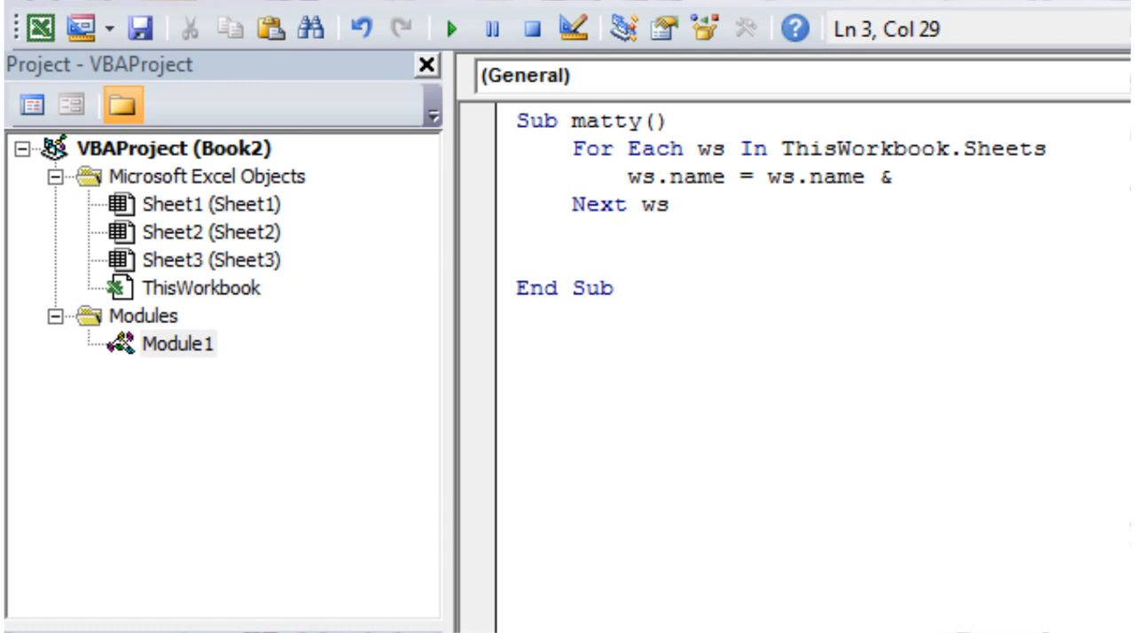
{"action": "type", "text": "\""}
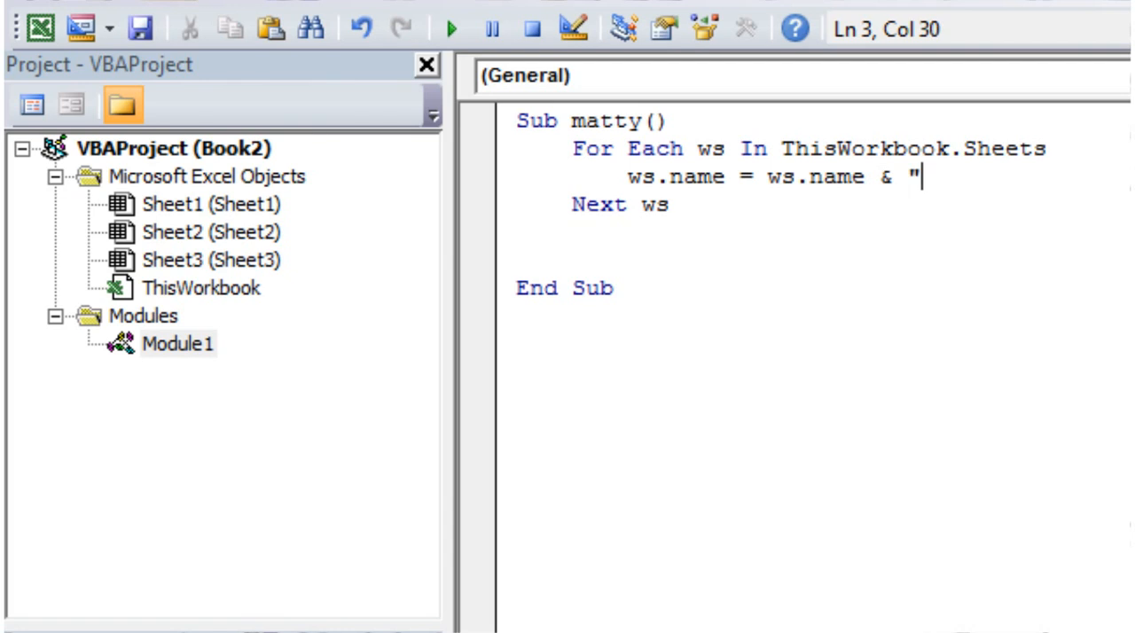
{"action": "type", "text": "Added\""}
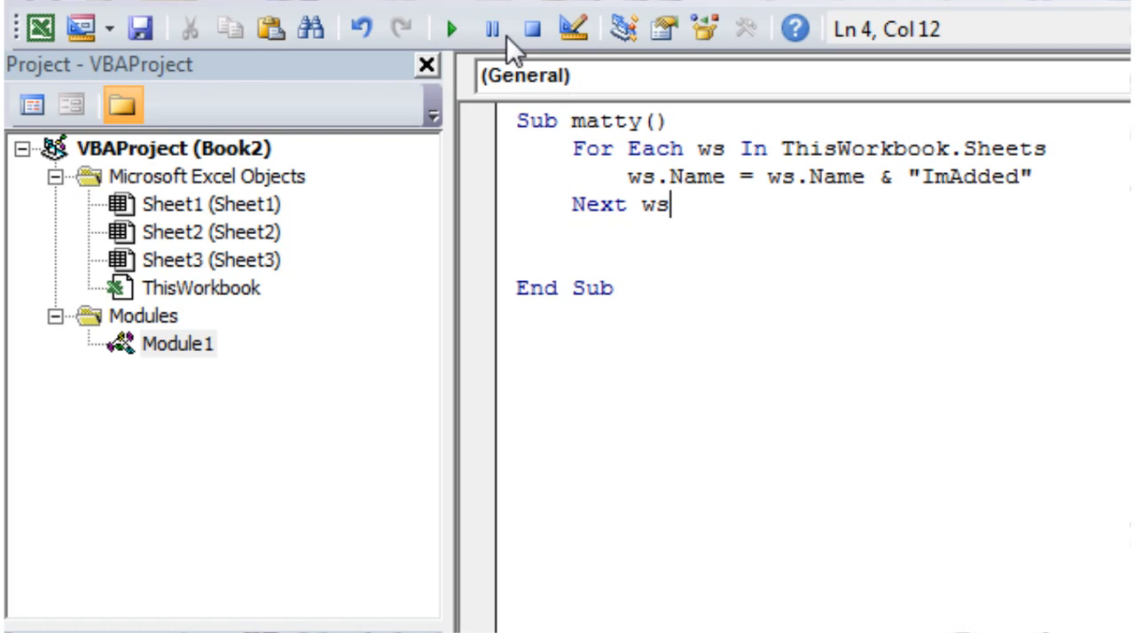
Run matty to suffix sheets with ImAdded, then reduce the line to ws.Name = "ImAdded" and rerun
{"action": "left_click", "coordinate": [451, 28]}
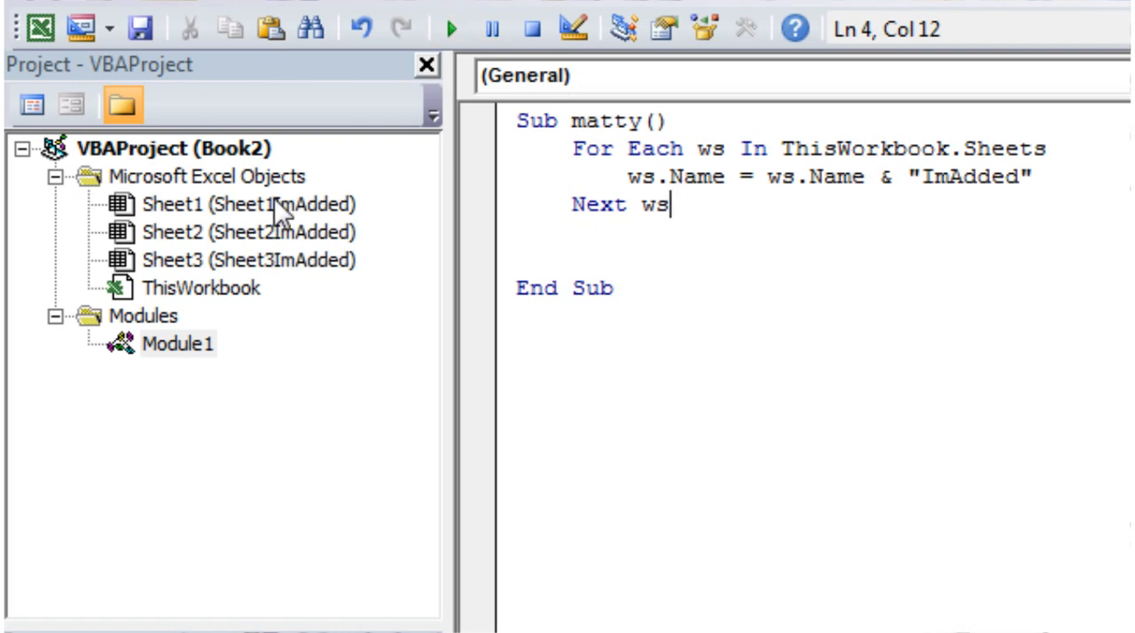
{"action": "mouse_move", "coordinate": [217, 277]}
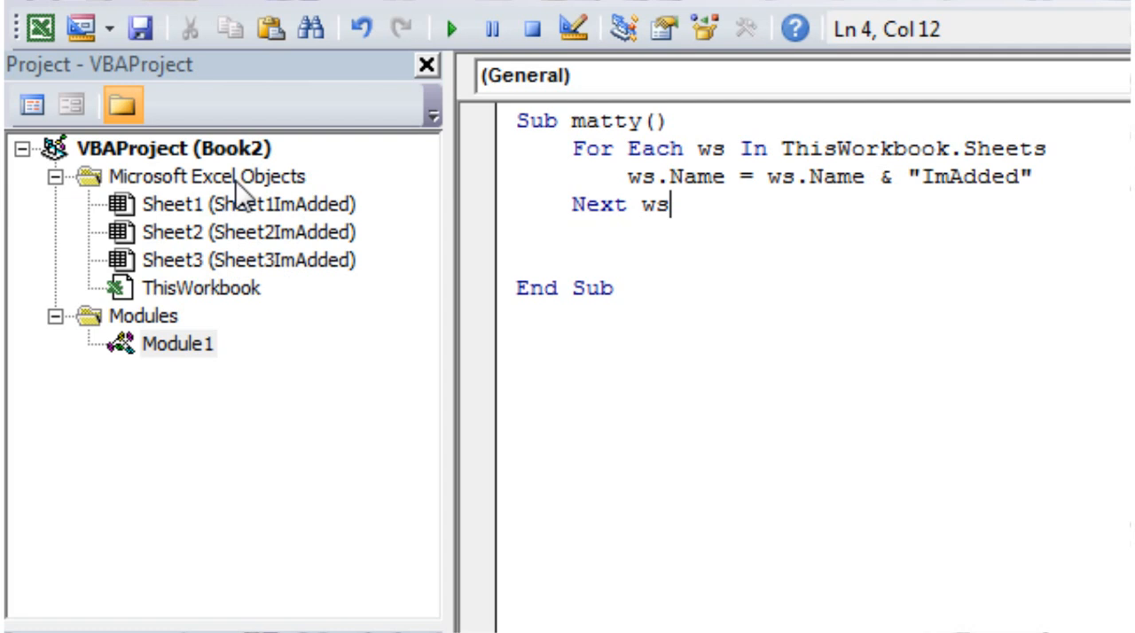
{"action": "mouse_move", "coordinate": [333, 245]}
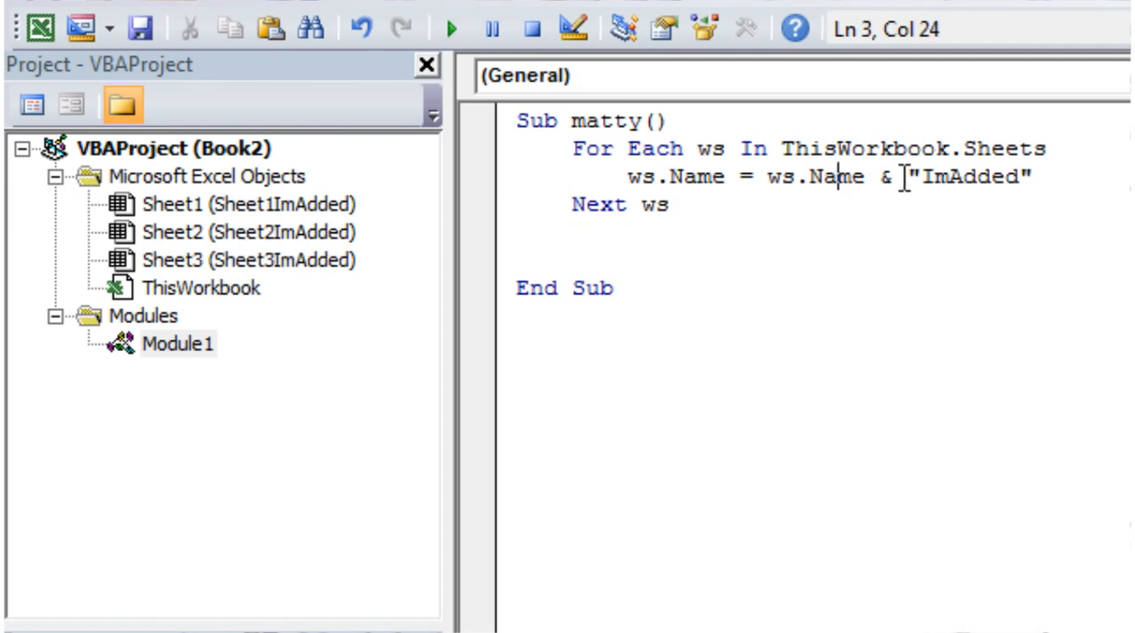
{"action": "left_click_drag", "start_coordinate": [902, 178], "coordinate": [766, 177]}
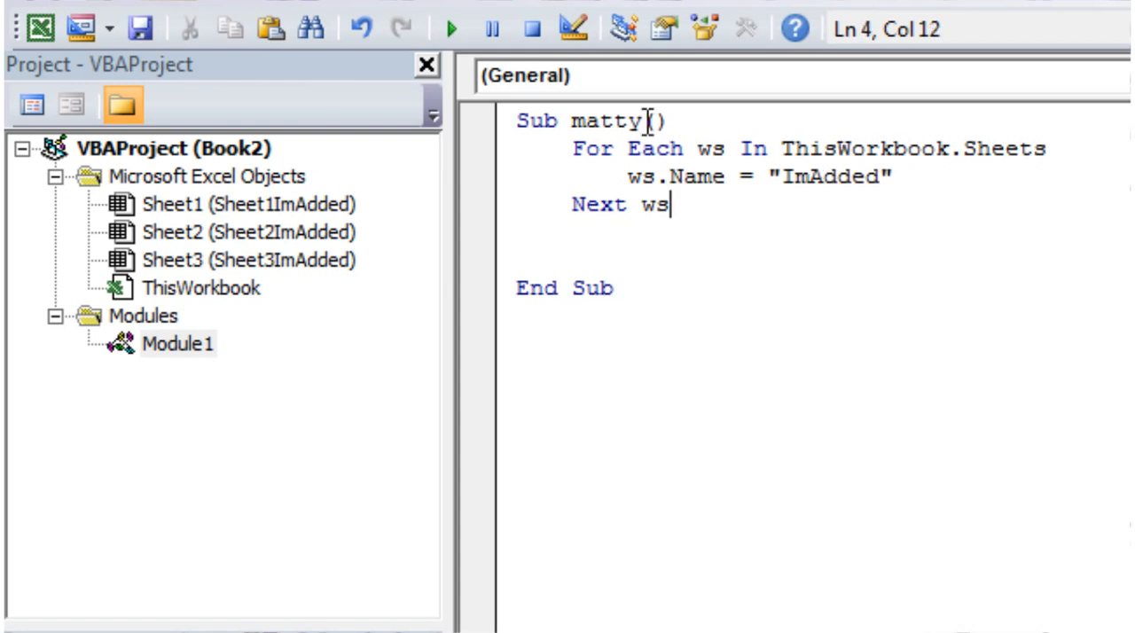
{"action": "left_click", "coordinate": [451, 28]}
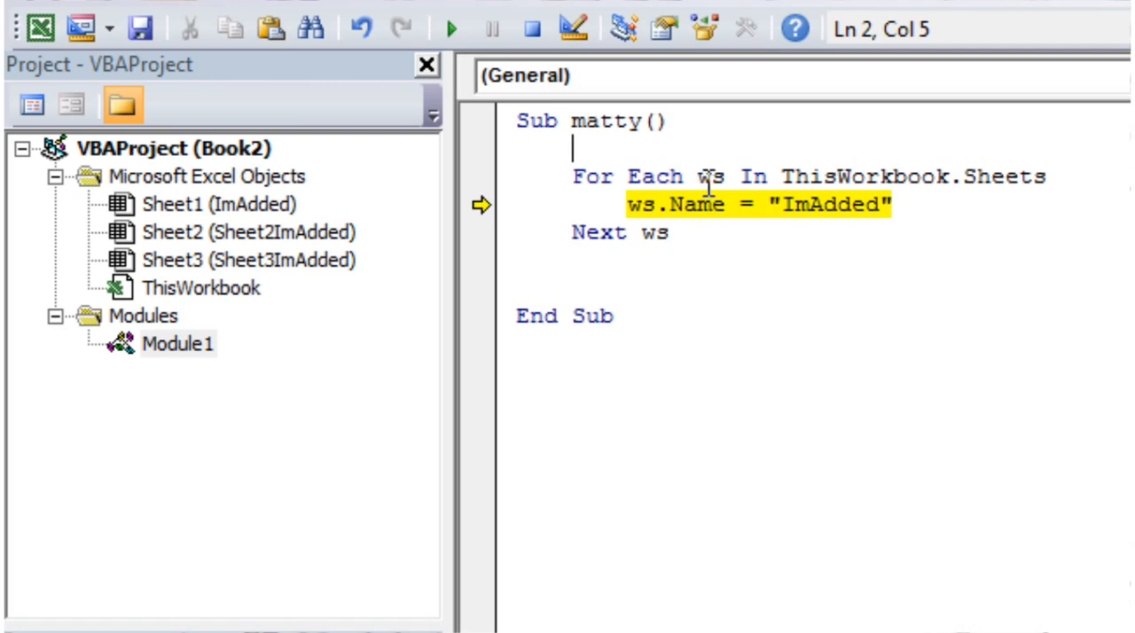
Declare Dim counter As Integer and initialise counter = 0
{"action": "type", "text": "dim"}
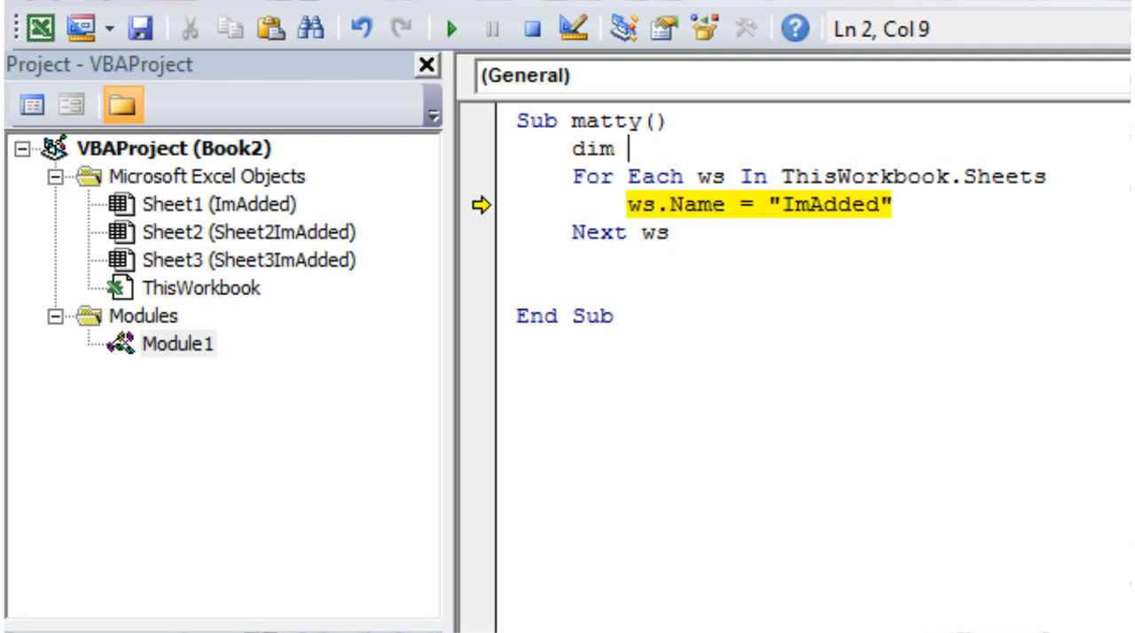
{"action": "type", "text": "counter"}
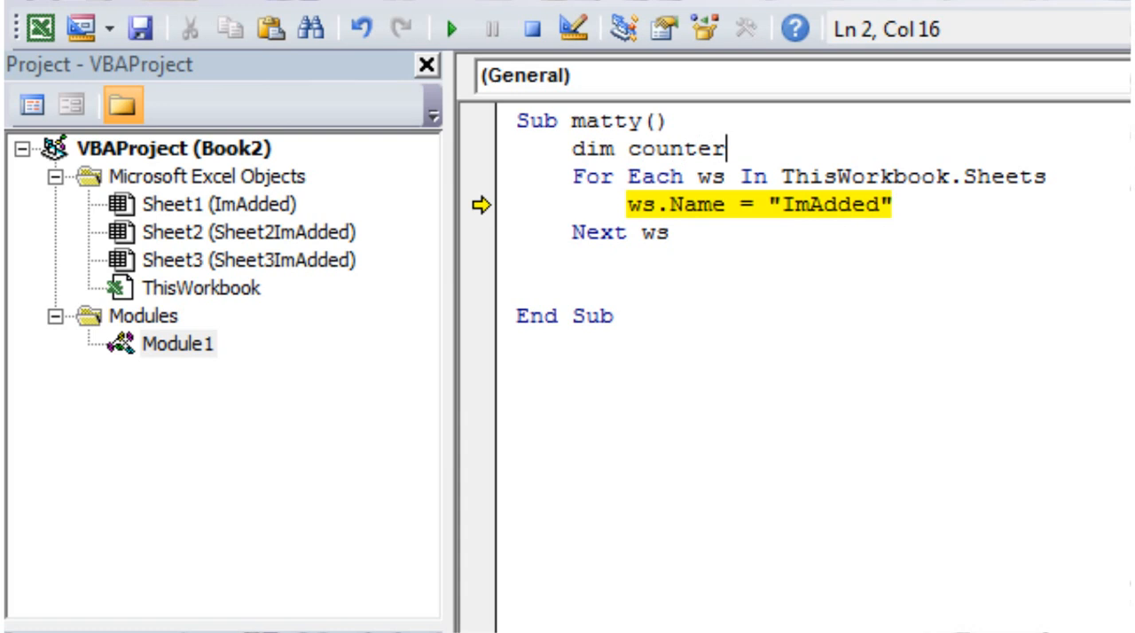
{"action": "type", "text": "as int"}
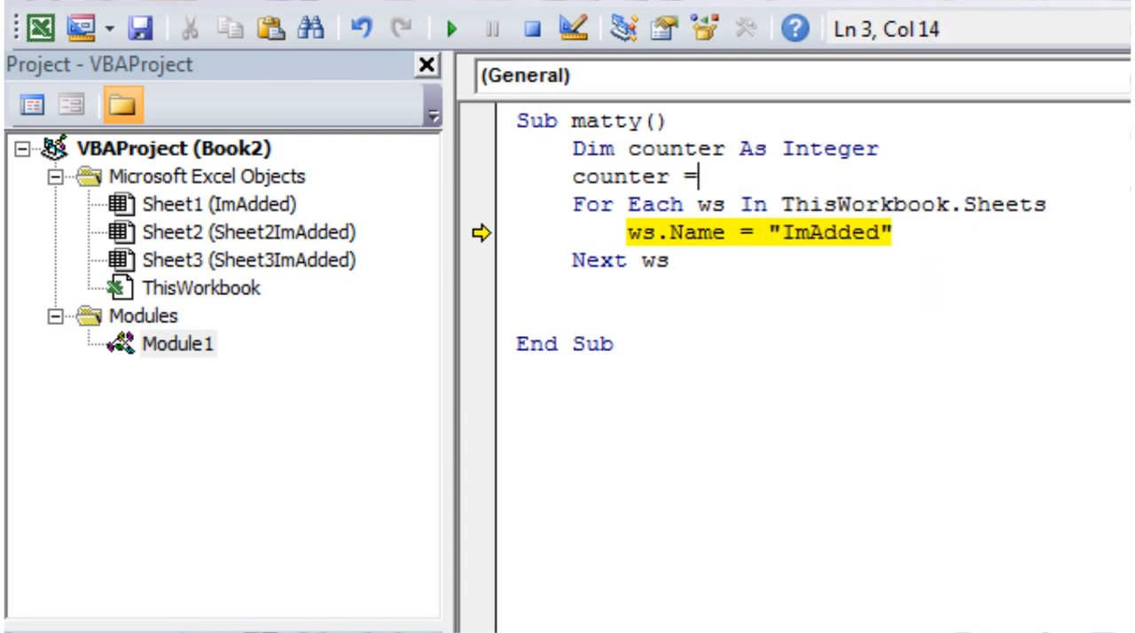
{"action": "type", "text": "0"}
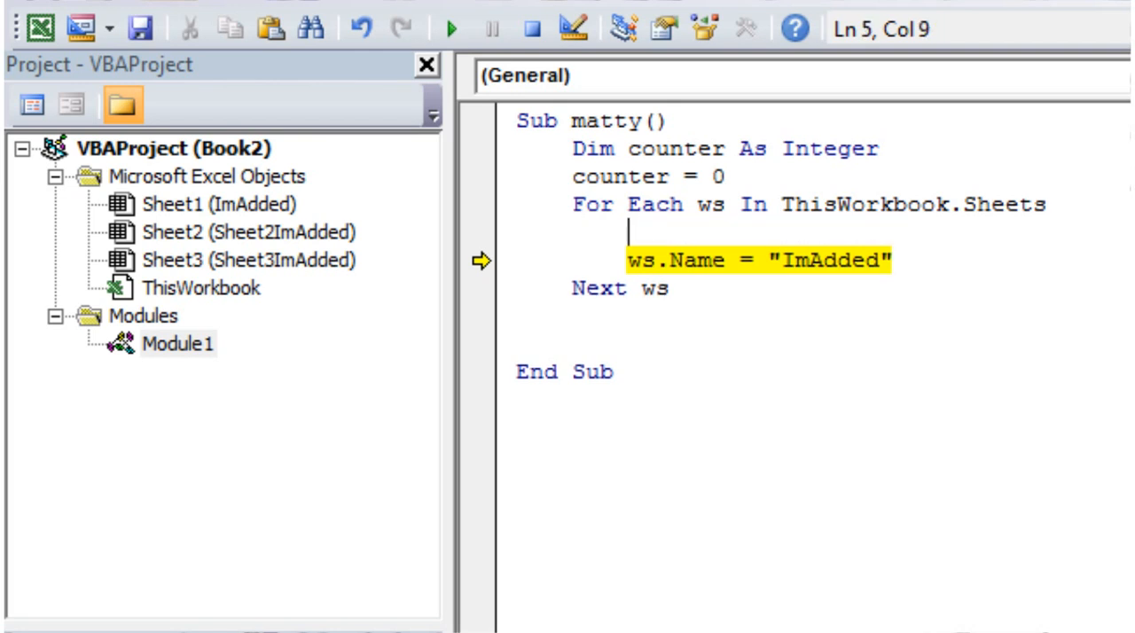
Increment counter each pass and name sheets "ImAdded" & counter
{"action": "type", "text": "counter ="}
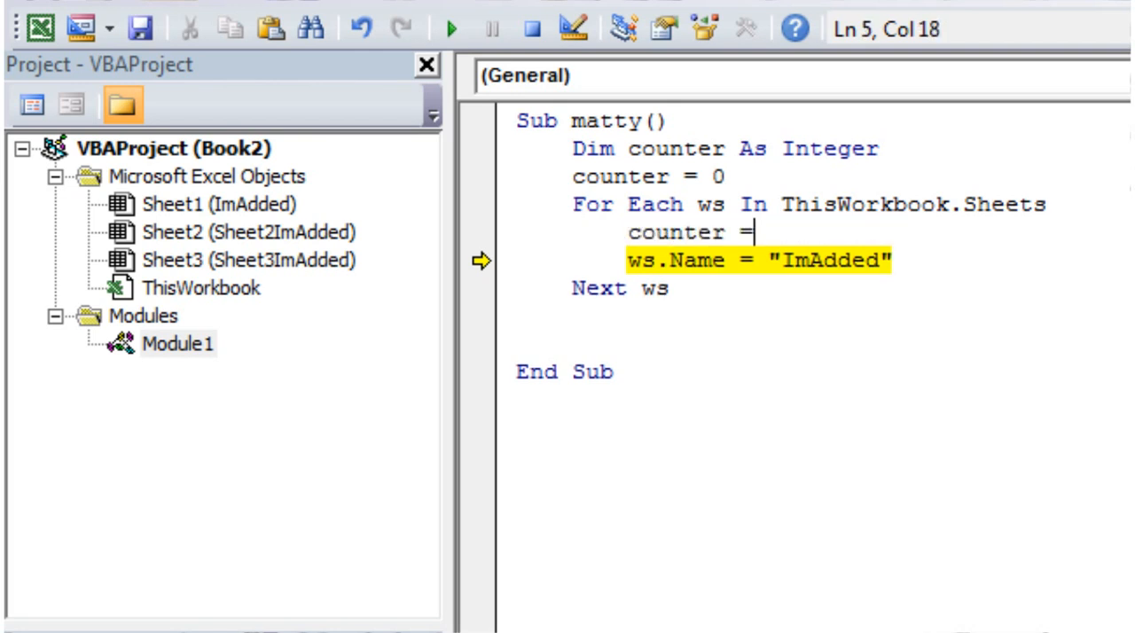
{"action": "type", "text": "cou"}
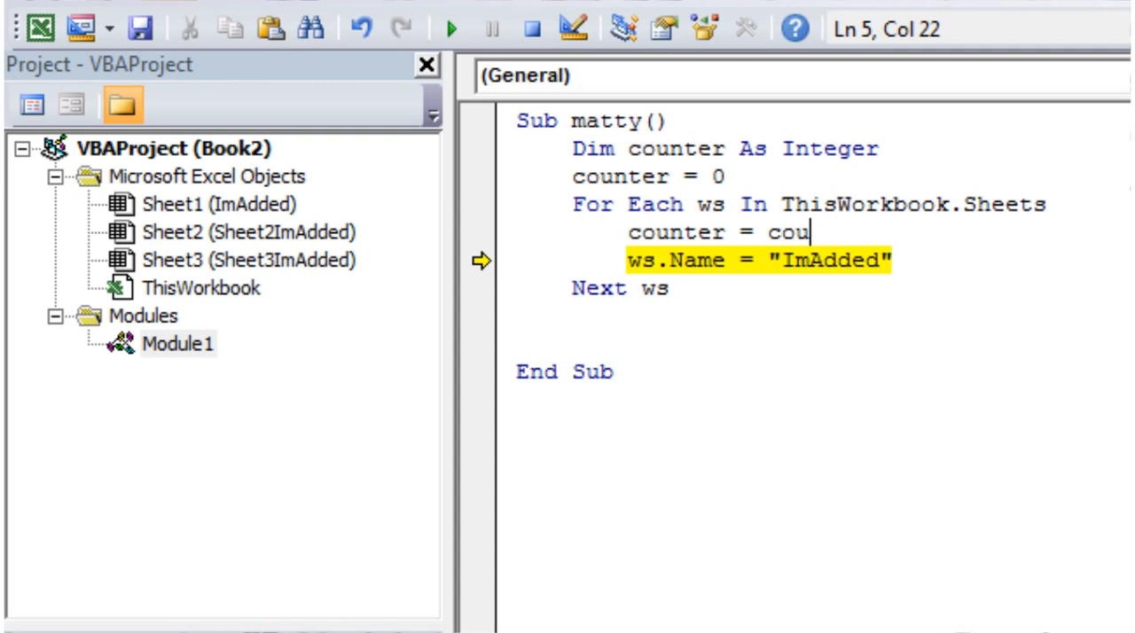
{"action": "type", "text": "nter + 1"}
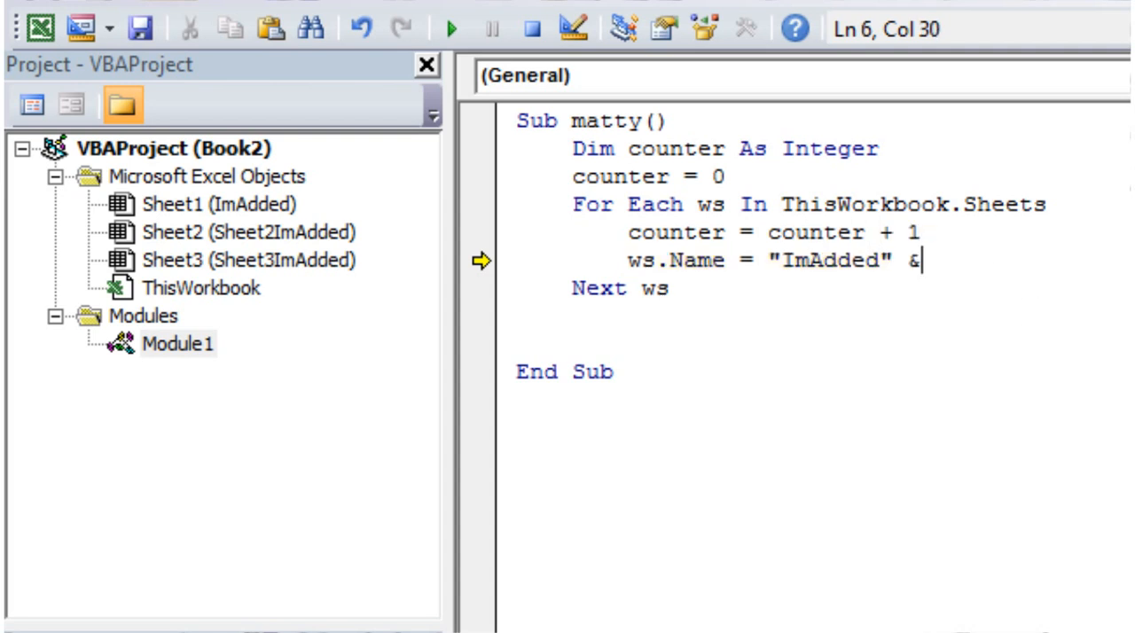
{"action": "type", "text": "counter"}
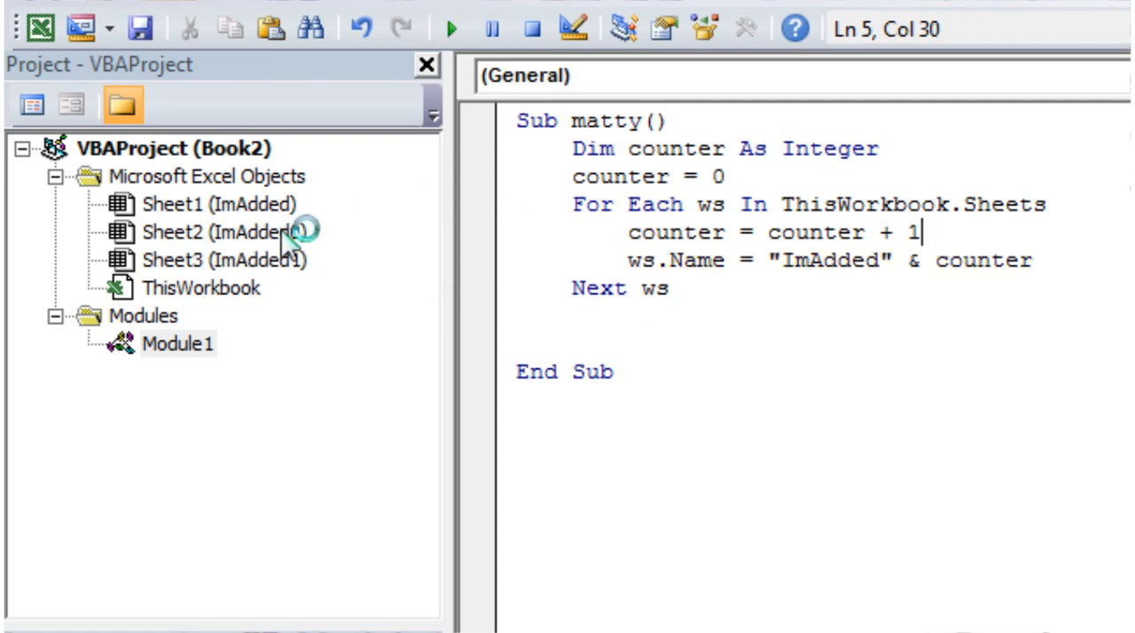
Run the counter version, renaming sheets ImAdded0 and ImAdded1, and end on run-time error 1004
{"action": "left_click", "coordinate": [625, 28]}
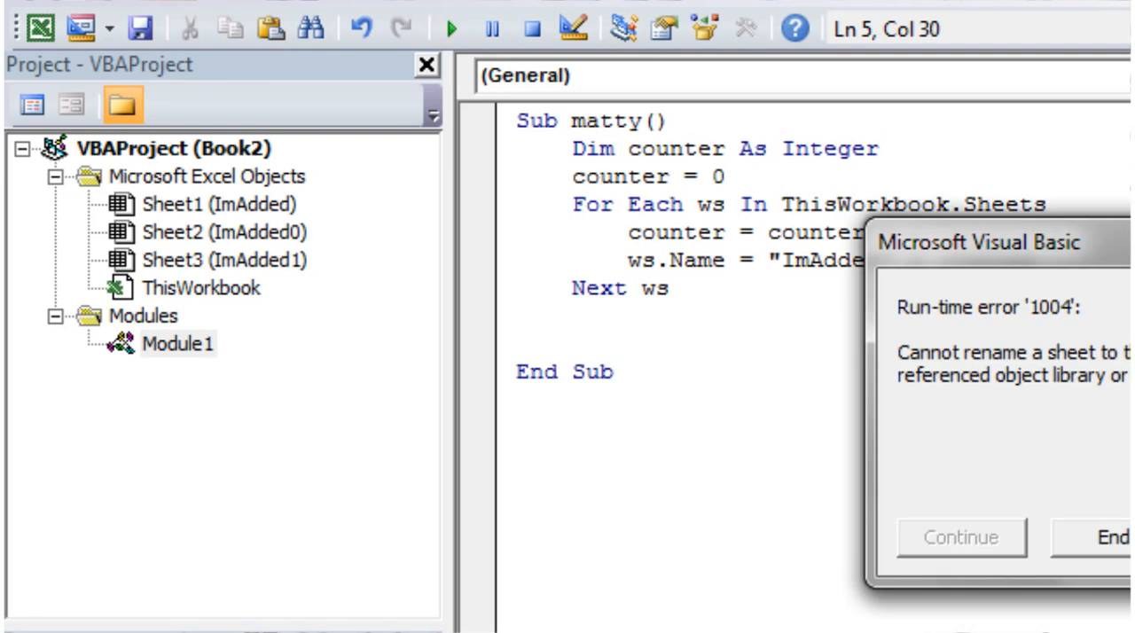
{"action": "left_click", "coordinate": [1113, 536]}
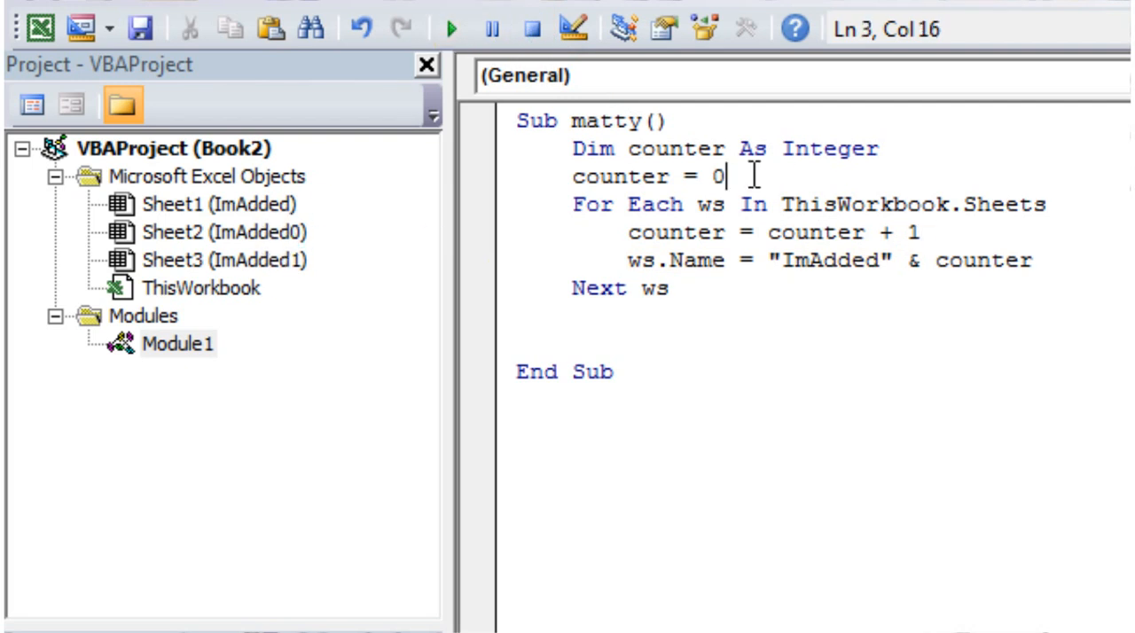
Start counter at 5 and run, renaming the sheets ImAdded6, ImAdded7 and ImAdded8
{"action": "left_click", "coordinate": [451, 28]}
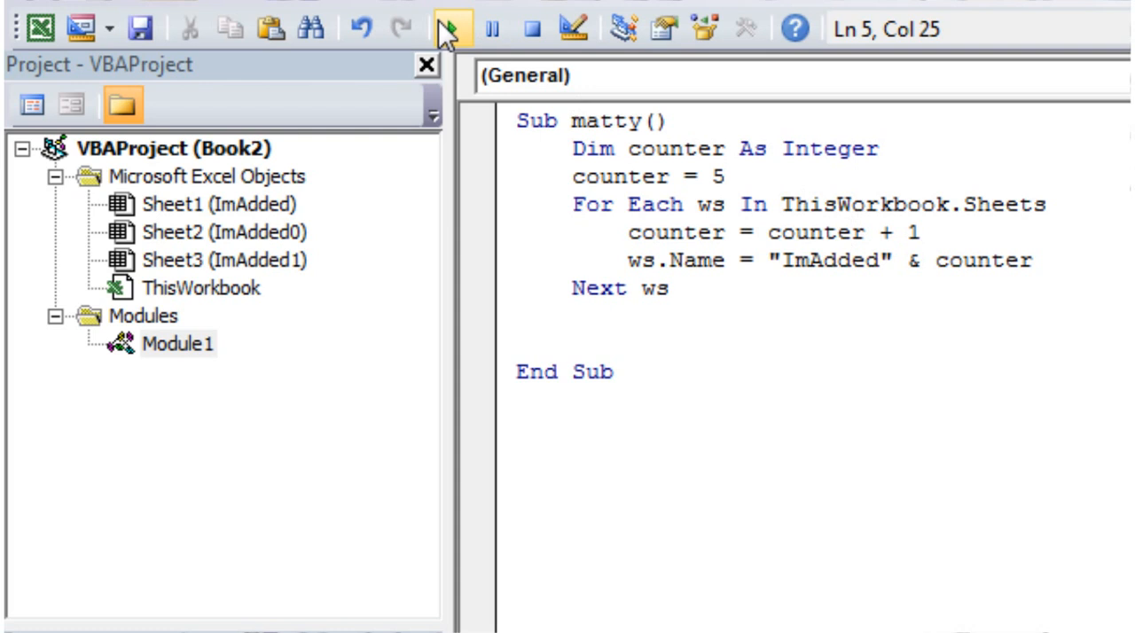
{"action": "left_click", "coordinate": [450, 28]}
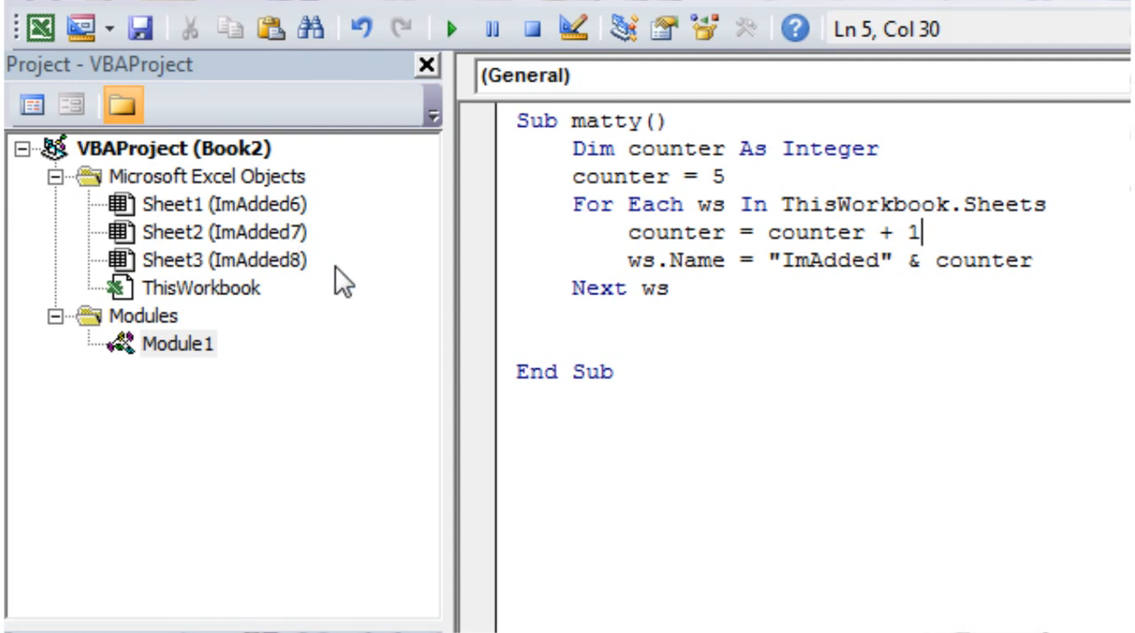
{"action": "mouse_move", "coordinate": [1087, 256]}
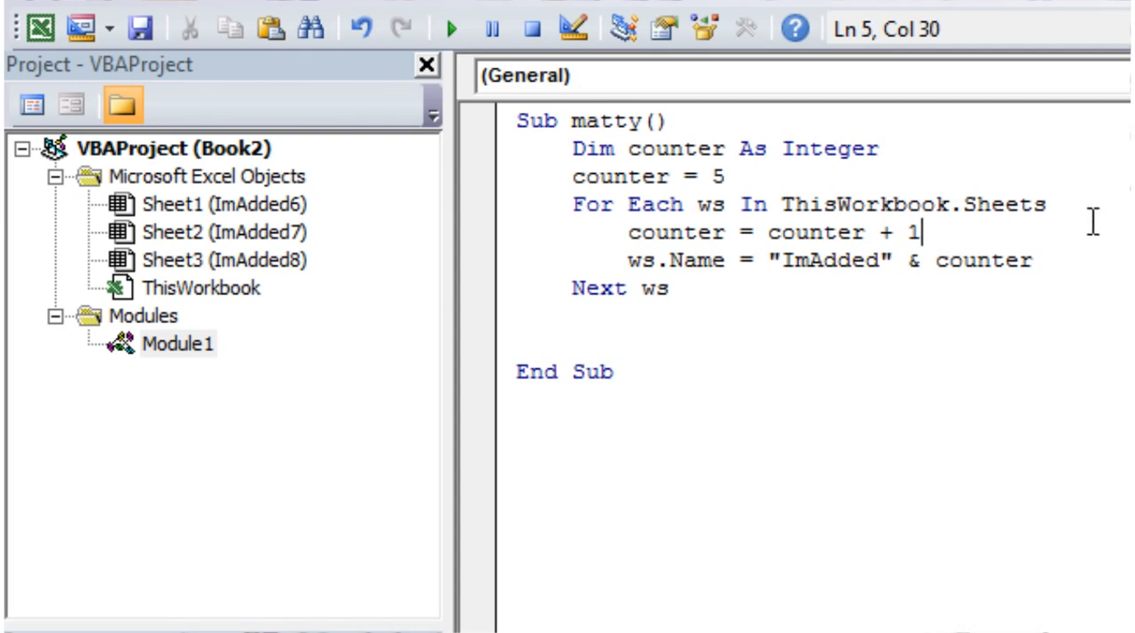
{"action": "mouse_move", "coordinate": [656, 199]}
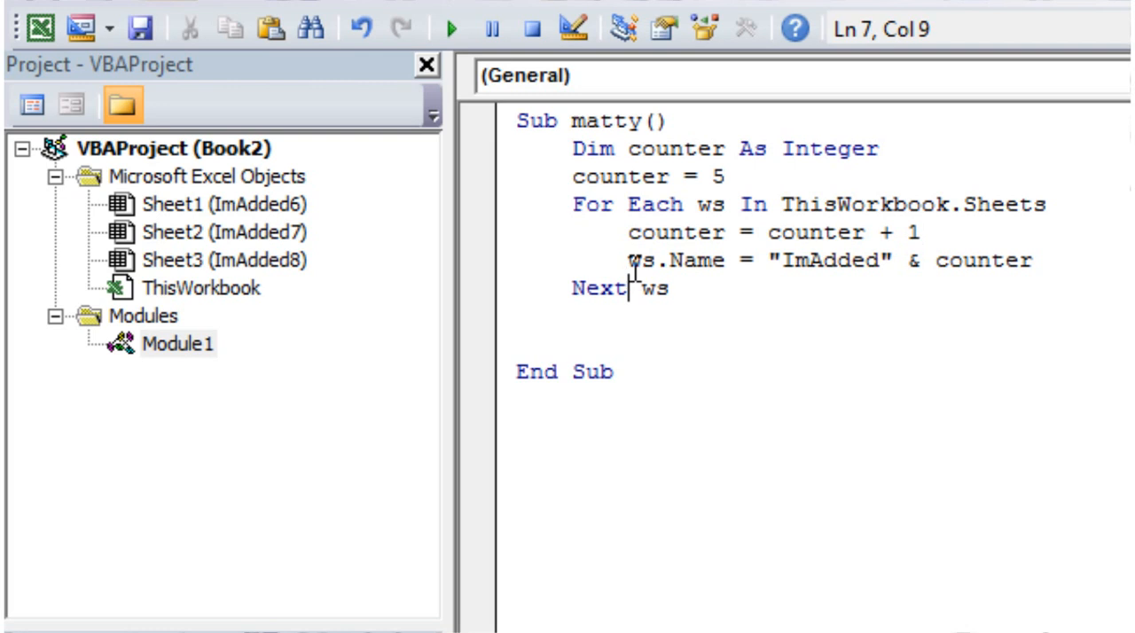
Change the loop to For Each wb In Application.Workbooks, keeping the counter increment
{"action": "left_click", "coordinate": [632, 232]}
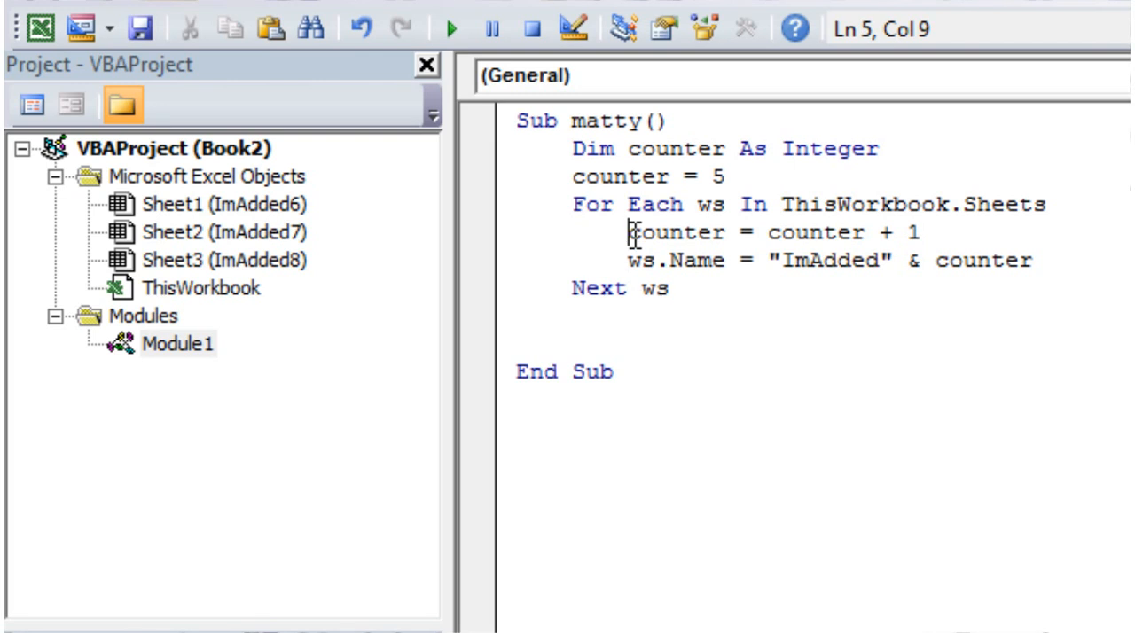
{"action": "left_click", "coordinate": [1054, 206]}
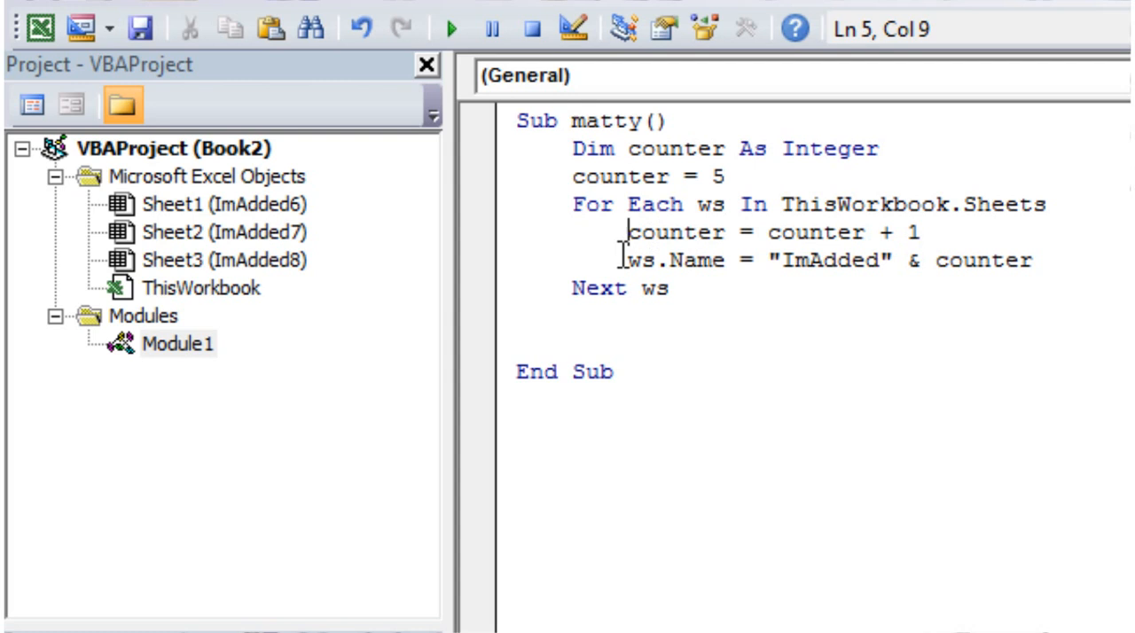
{"action": "double_click", "coordinate": [706, 205]}
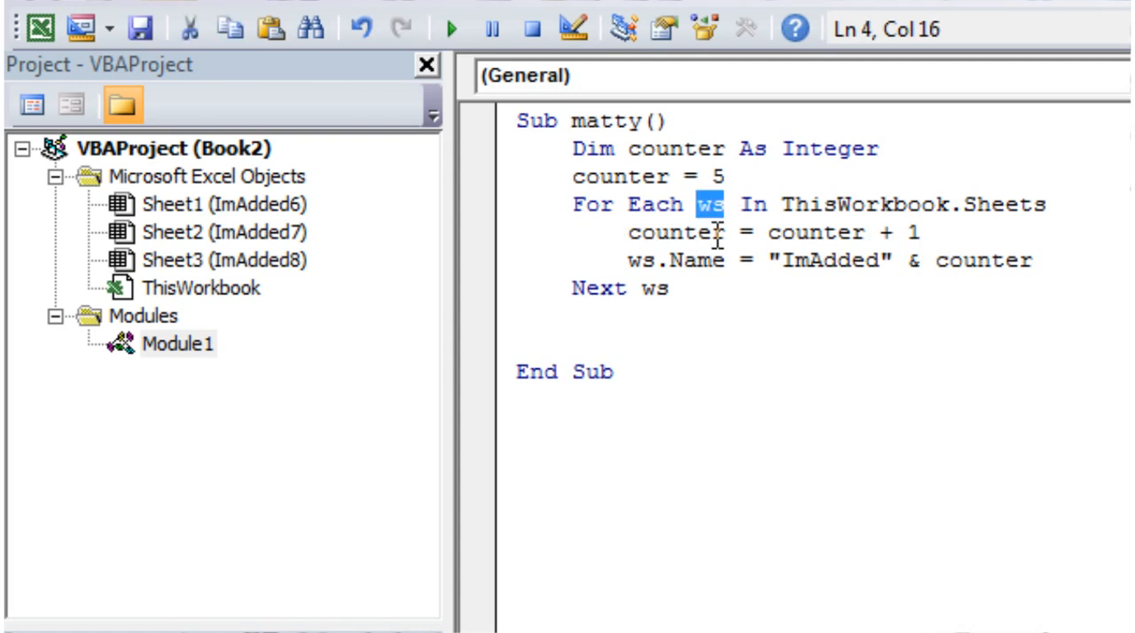
{"action": "type", "text": "wb"}
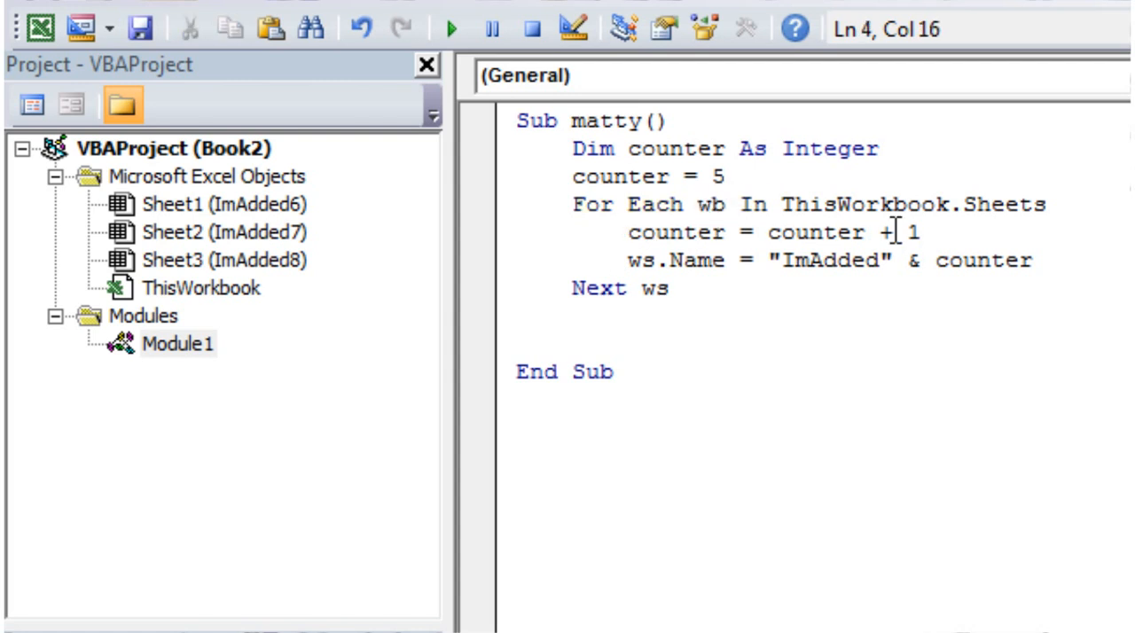
{"action": "type", "text": "application"}
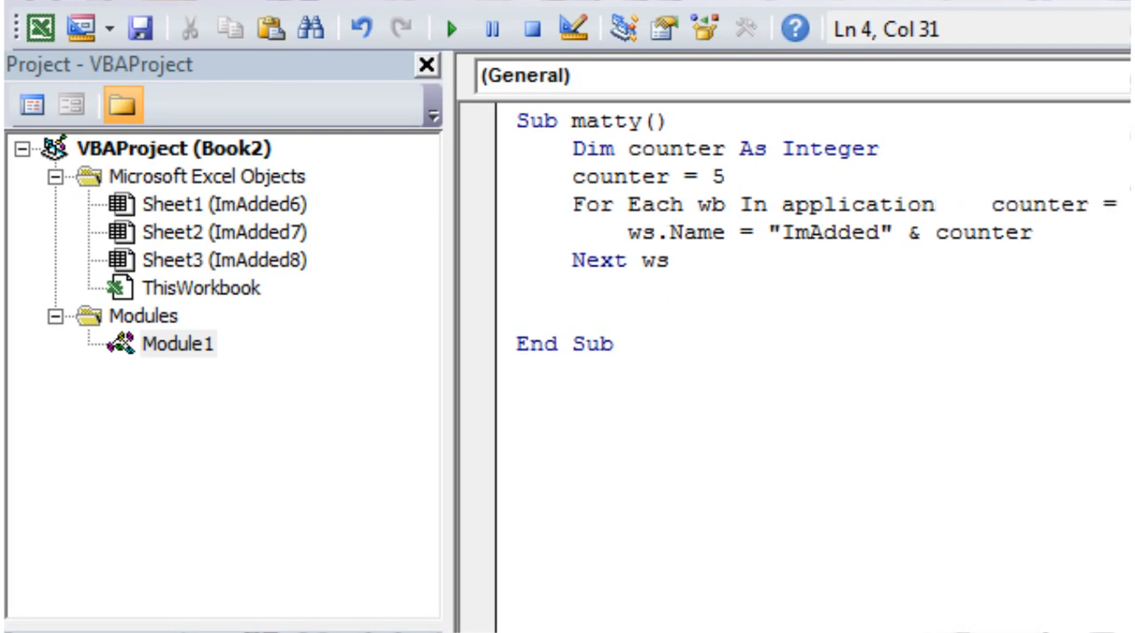
{"action": "type", "text": "counter = counter + 1"}
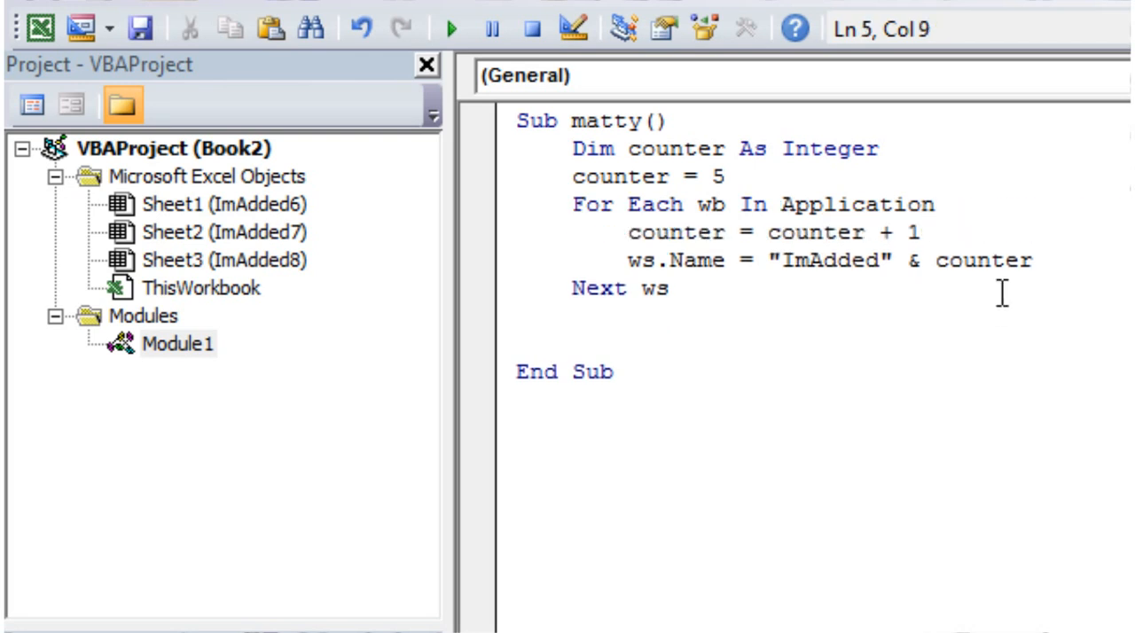
{"action": "type", "text": ".work"}
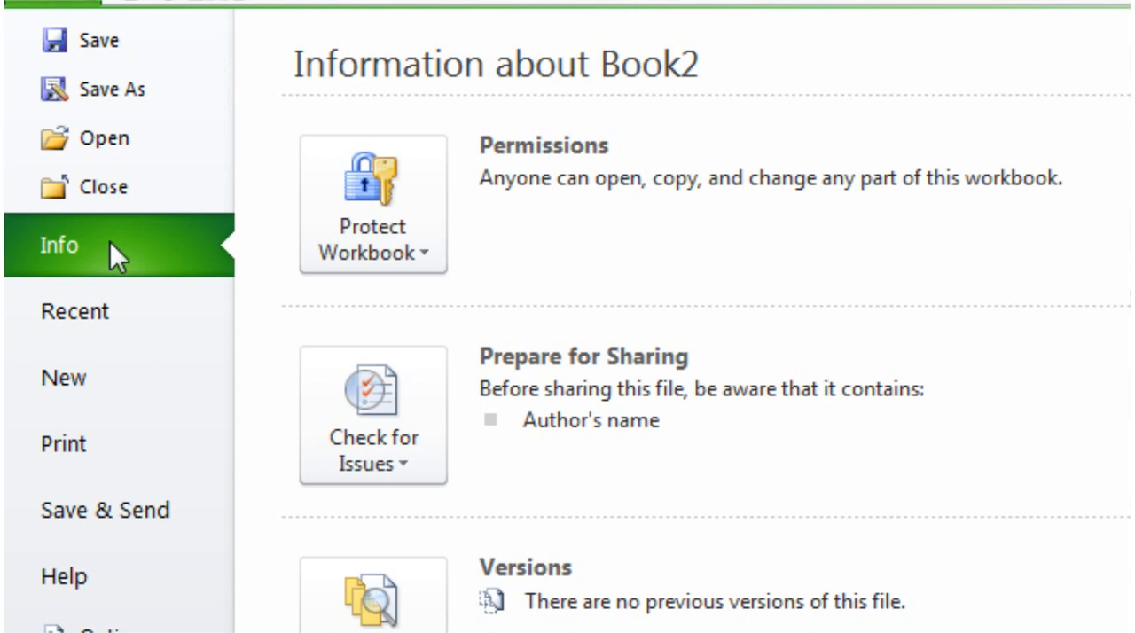
Create a new blank workbook Book3 in Excel
{"action": "left_click", "coordinate": [64, 377]}
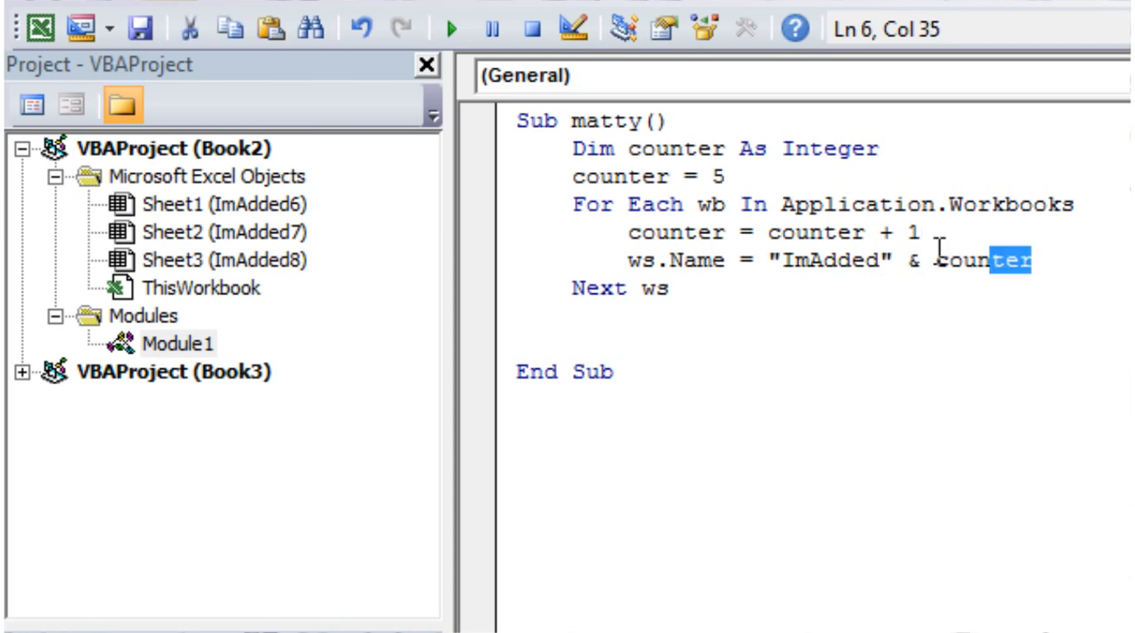
Replace the sheet-naming line with wb.Save
{"action": "triple_click", "coordinate": [798, 259]}
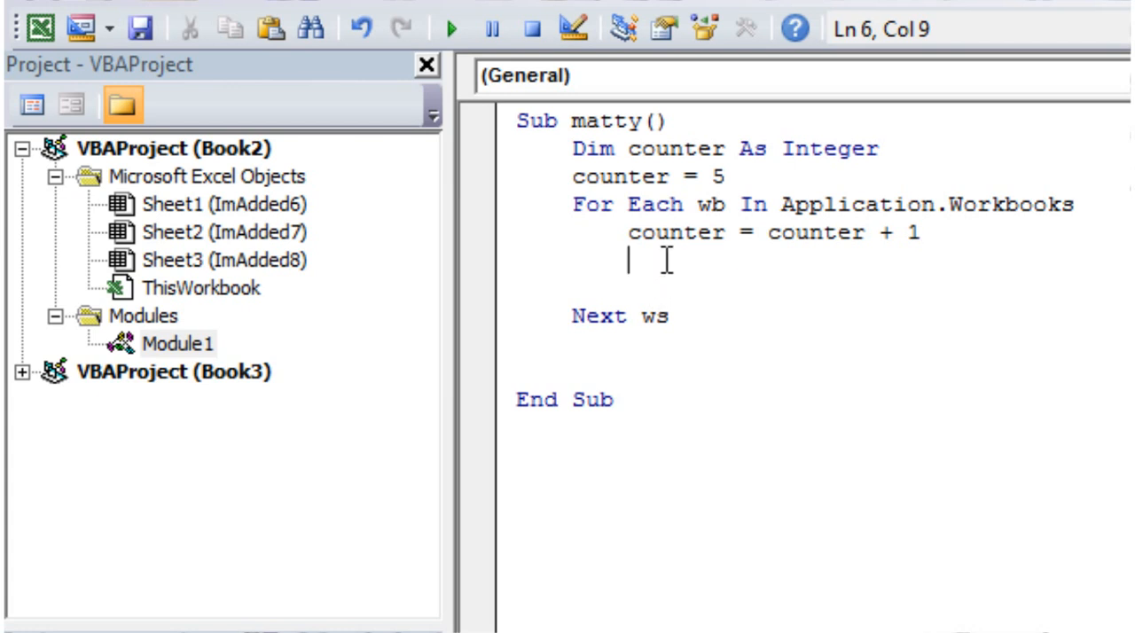
{"action": "type", "text": "wb,"}
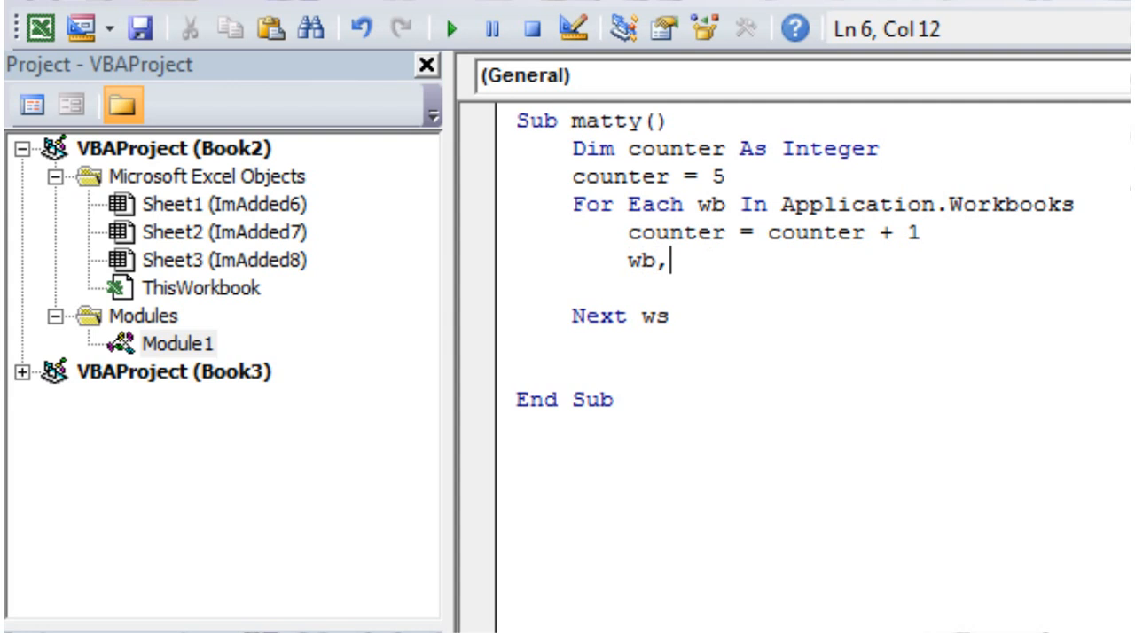
{"action": "type", "text": ".save"}
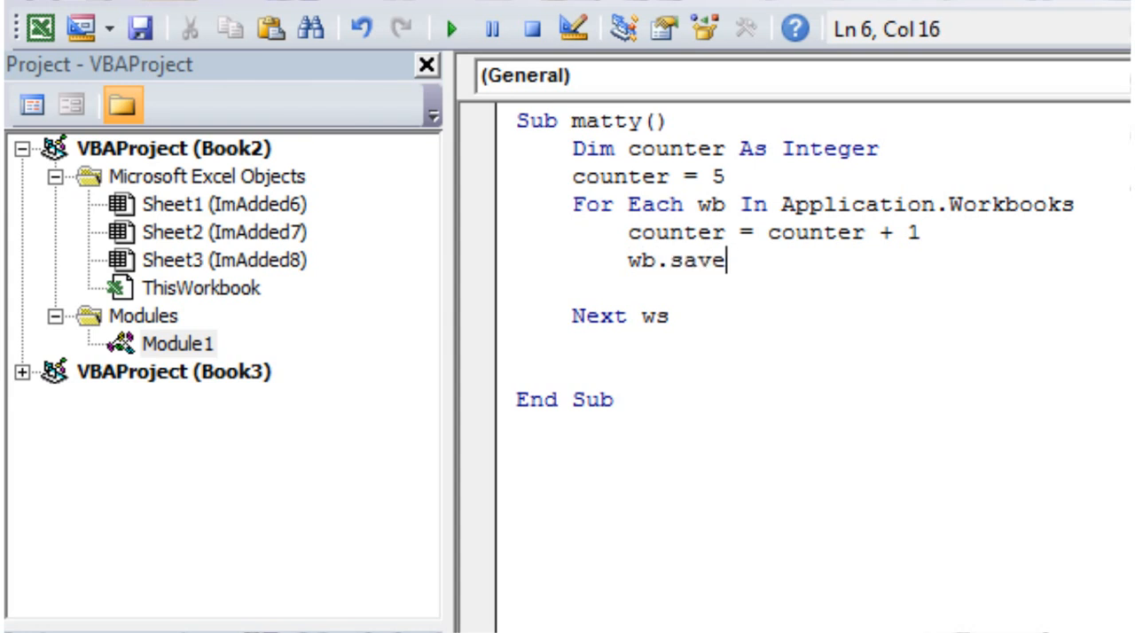
{"action": "key", "text": "enter"}
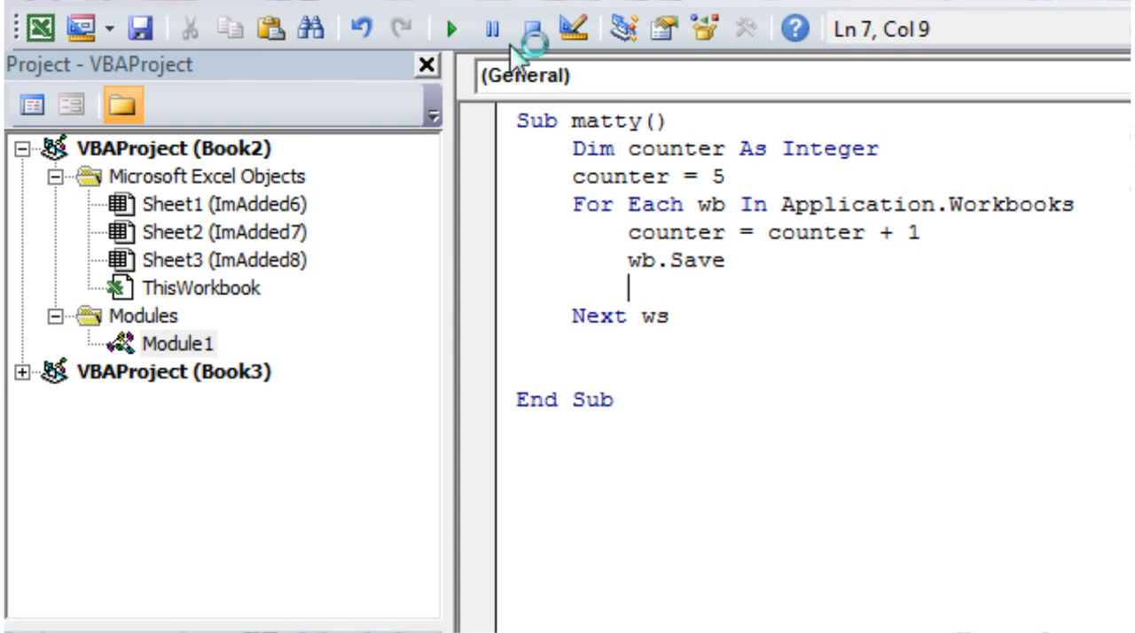
Run the workbook-saving macro, stop the failed run, fix it and run again
{"action": "left_click", "coordinate": [451, 28]}
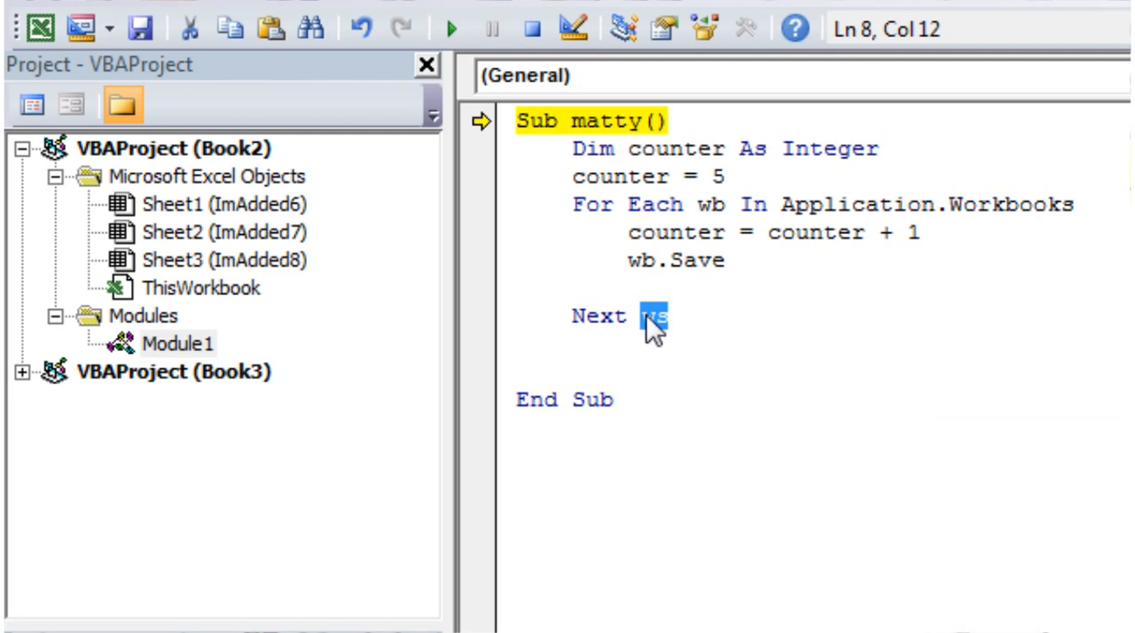
{"action": "left_click", "coordinate": [450, 29]}
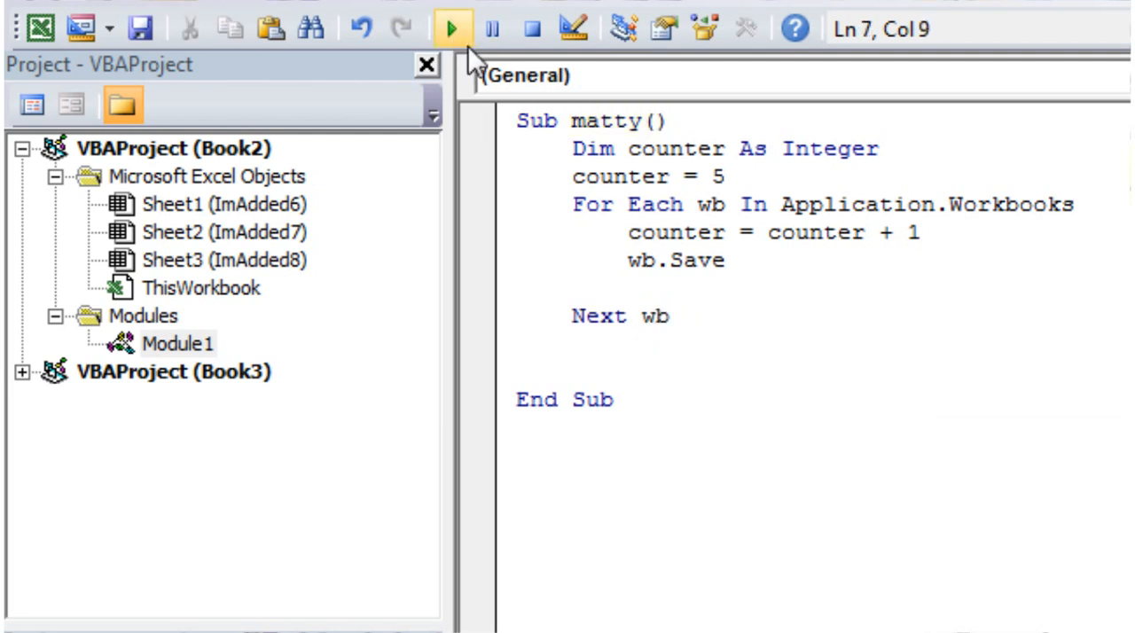
{"action": "left_click", "coordinate": [452, 28]}
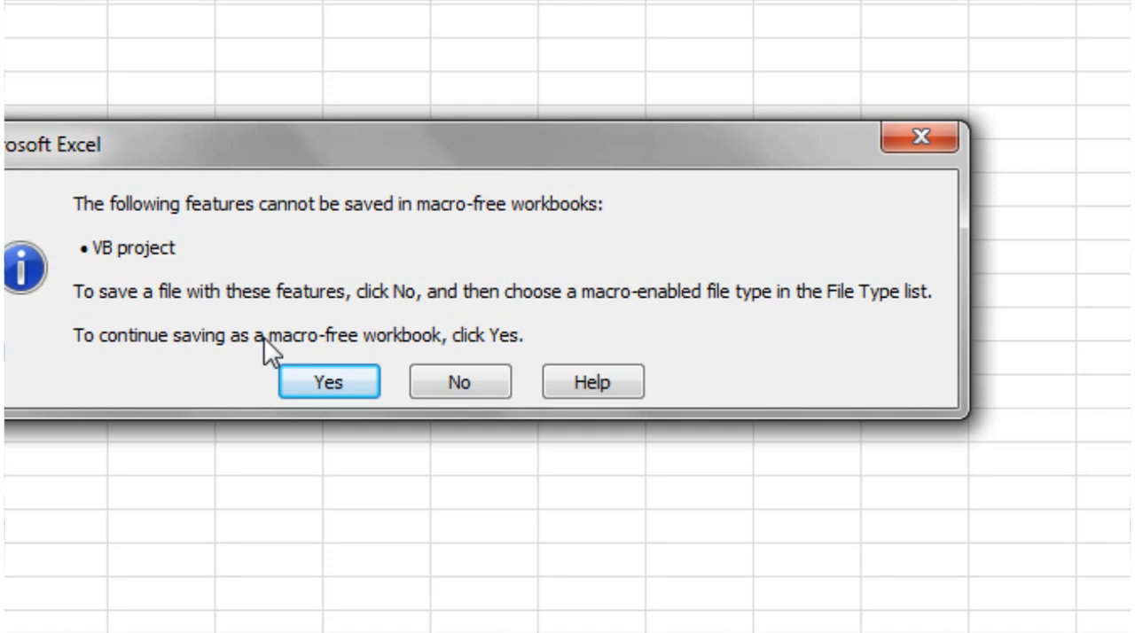
Accept the macro-free save warning and end the macro on run-time error 1004
{"action": "left_click", "coordinate": [326, 382]}
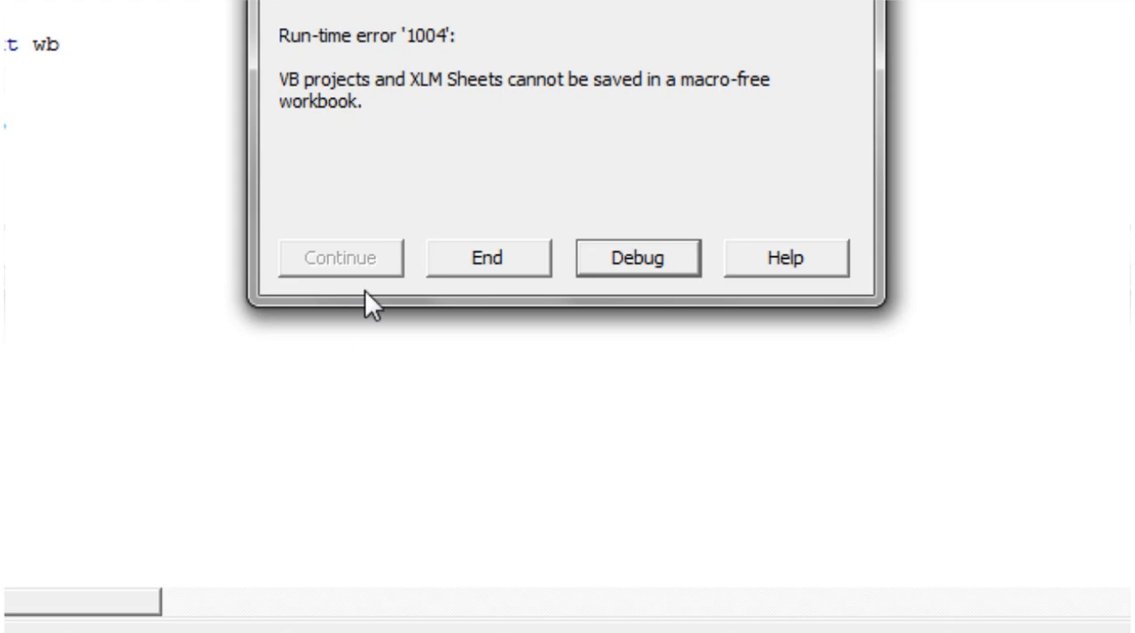
{"action": "mouse_move", "coordinate": [381, 110]}
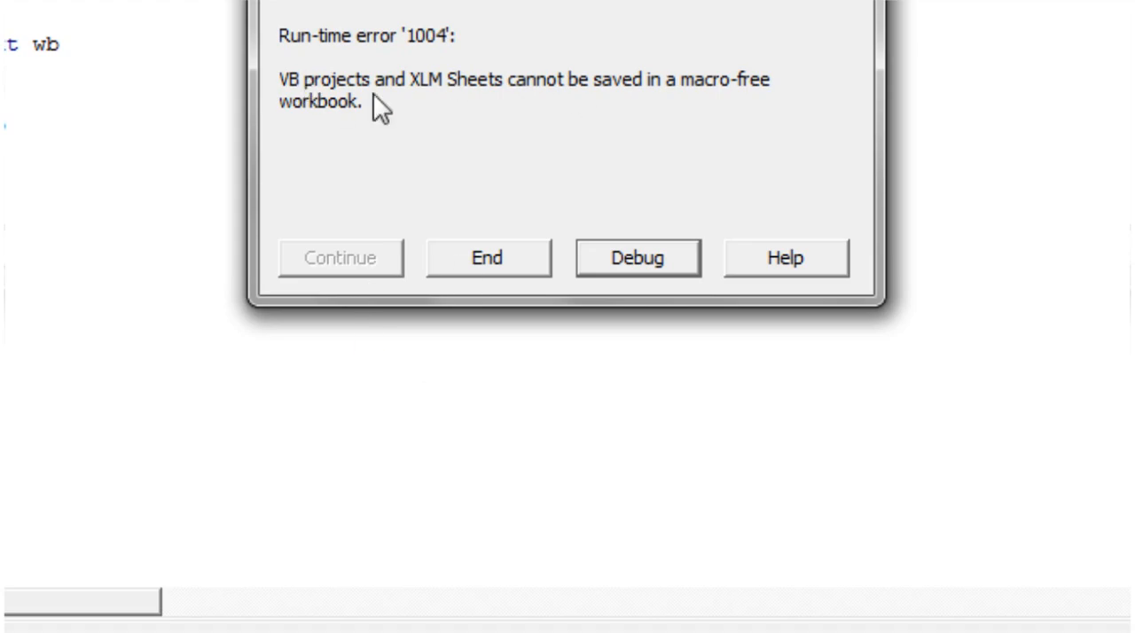
{"action": "left_click", "coordinate": [637, 258]}
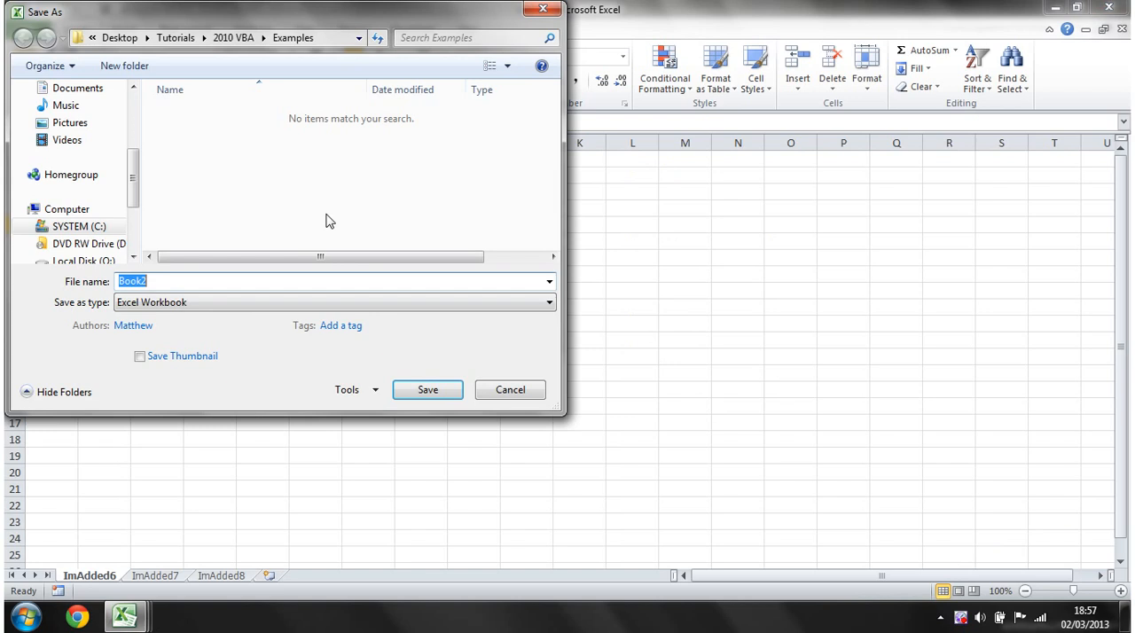
Save Book2 as an Excel Macro-Enabled Workbook (Book2.xlsm)
{"action": "left_click", "coordinate": [547, 302]}
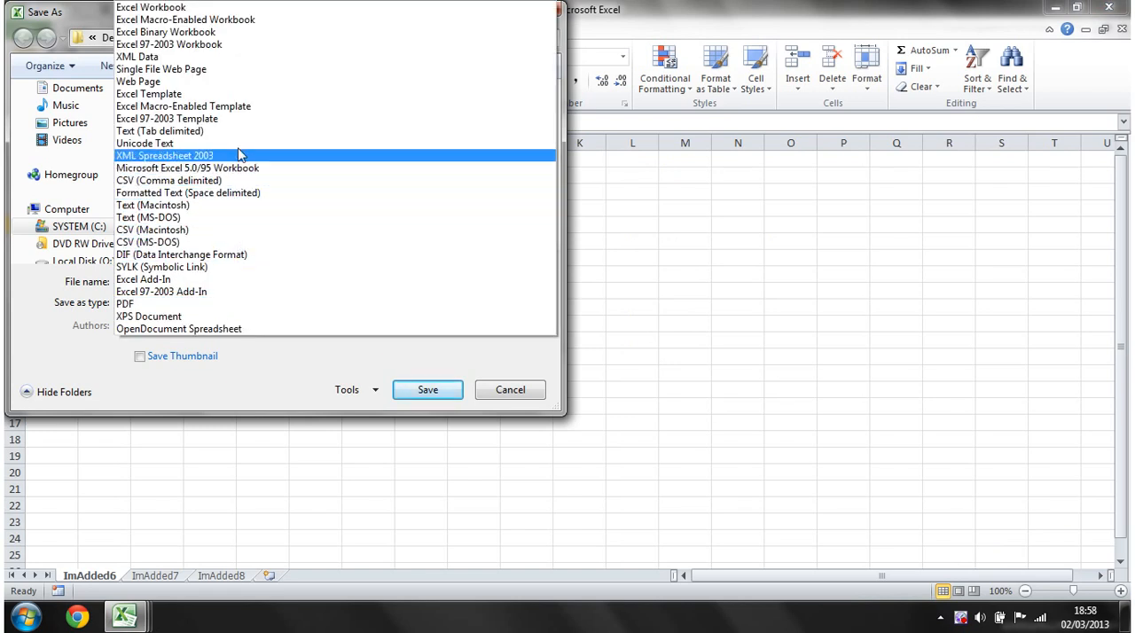
{"action": "mouse_move", "coordinate": [234, 169]}
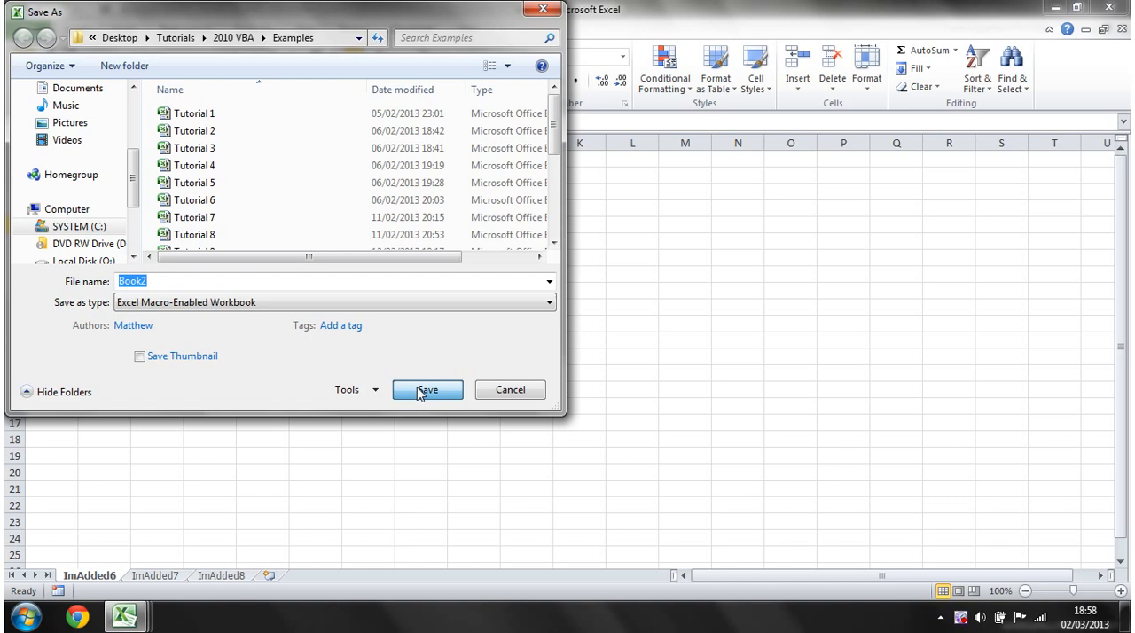
{"action": "left_click", "coordinate": [426, 390]}
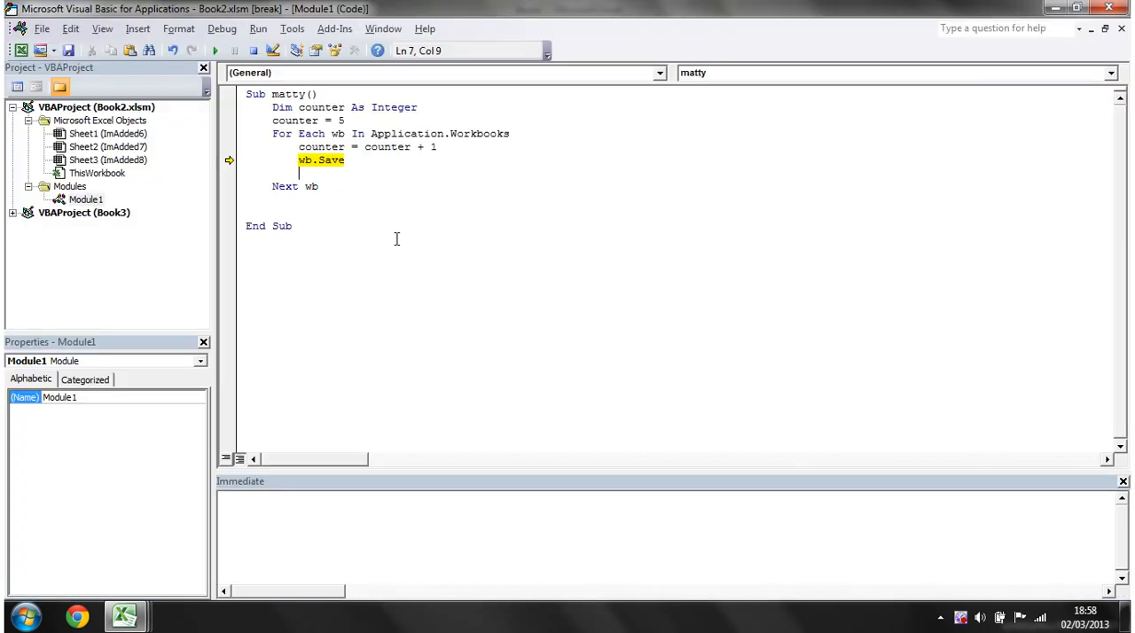
Continue the paused macro so it finishes and saves Book3
{"action": "left_click", "coordinate": [214, 49]}
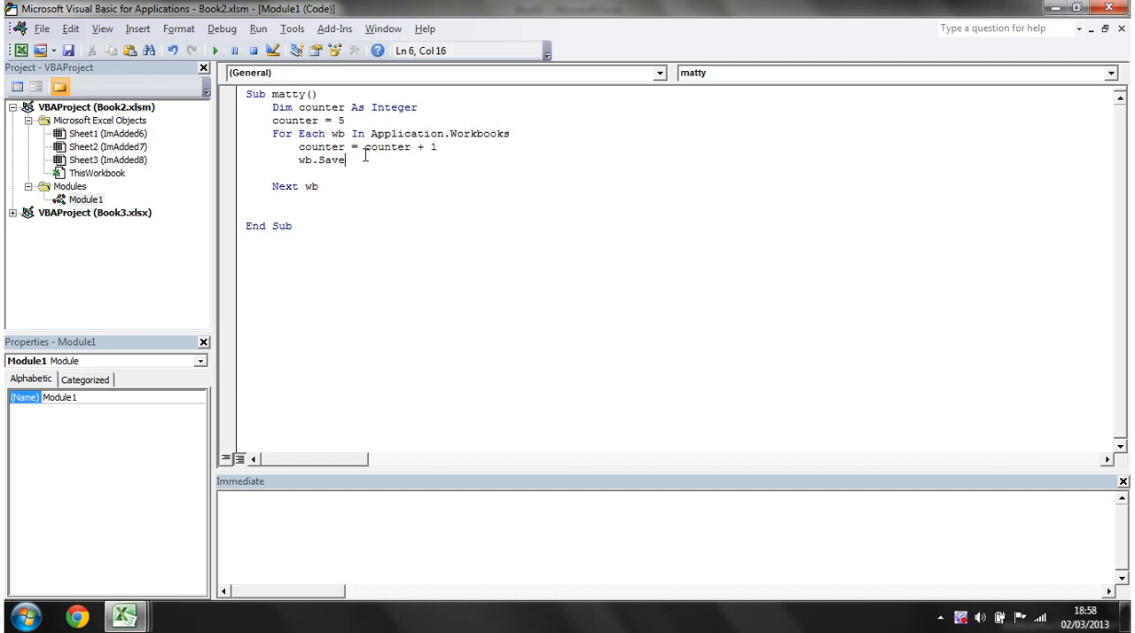
{"action": "mouse_move", "coordinate": [486, 138]}
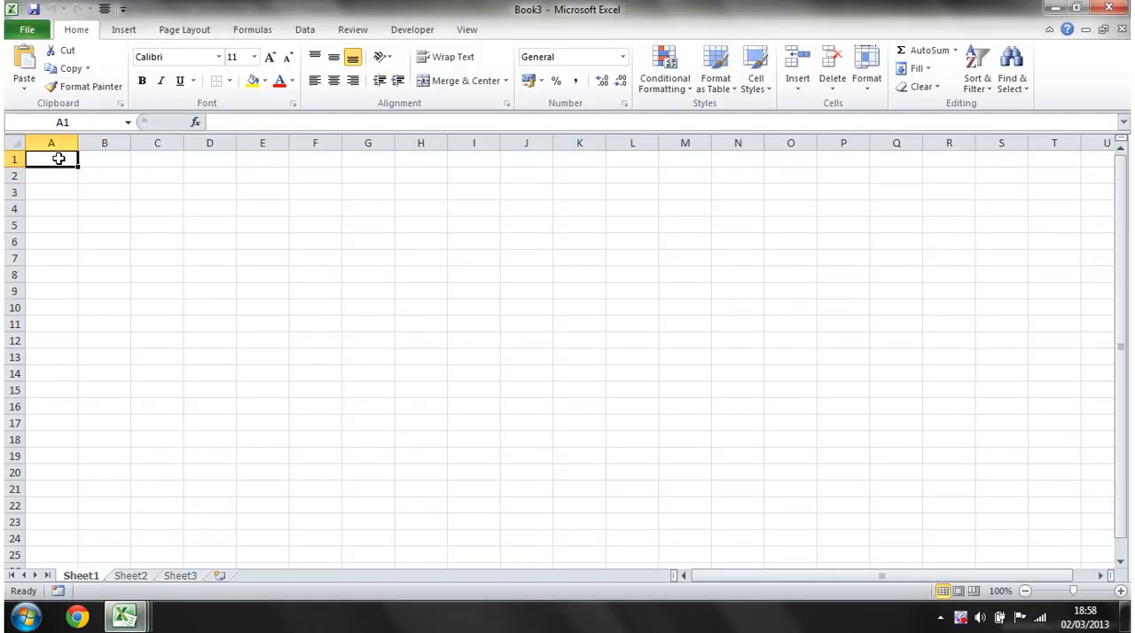
Select the cell block A1:E10 on Sheet1 for the macro to fill
{"action": "left_click_drag", "start_coordinate": [50, 160], "coordinate": [262, 309]}
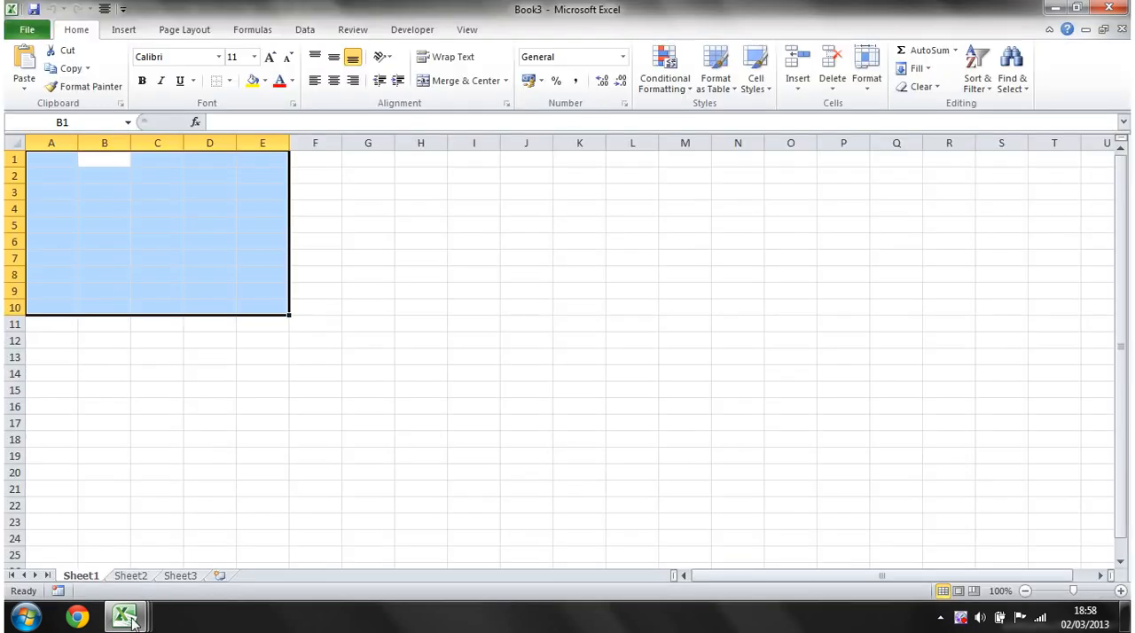
{"action": "mouse_move", "coordinate": [124, 614]}
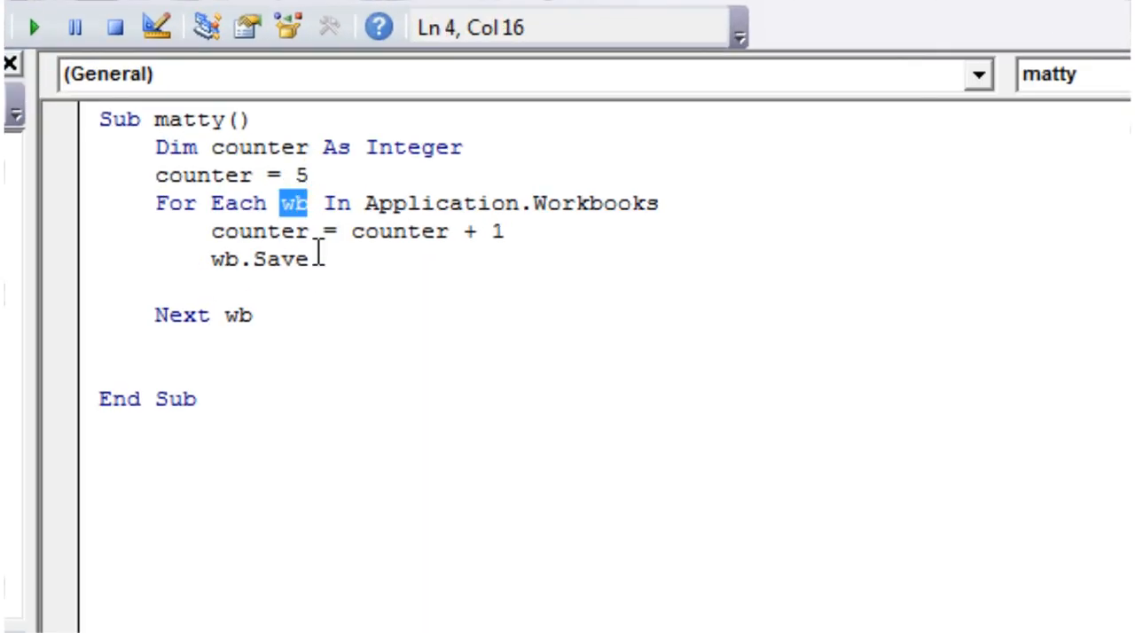
Change the loop variable to cl and the collection to Selection.Cells
{"action": "type", "text": "c"}
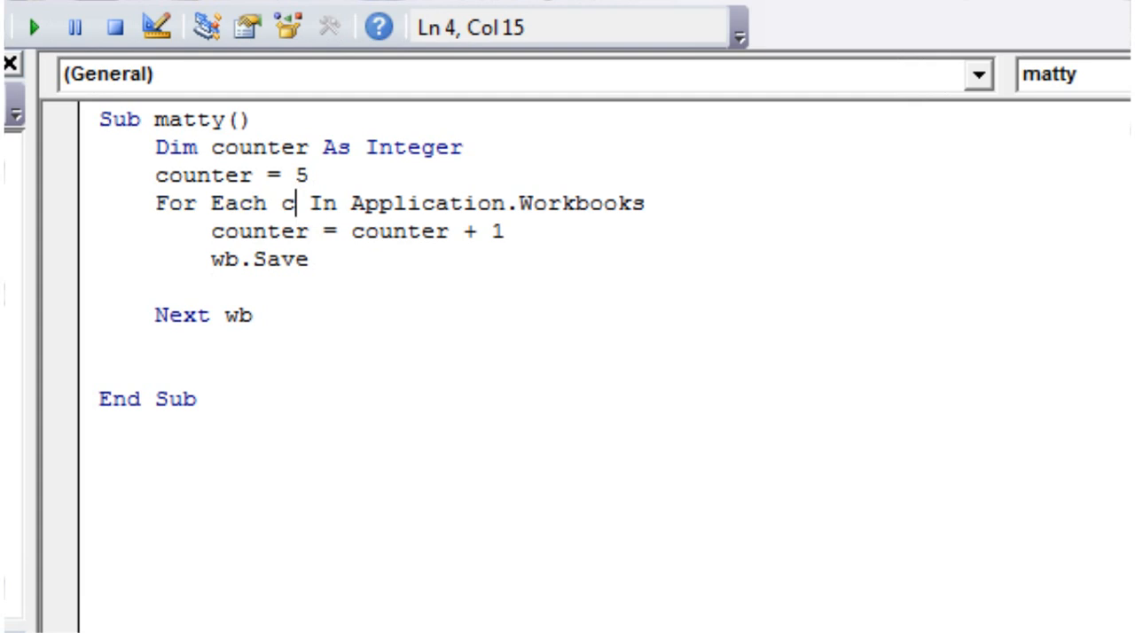
{"action": "type", "text": "l"}
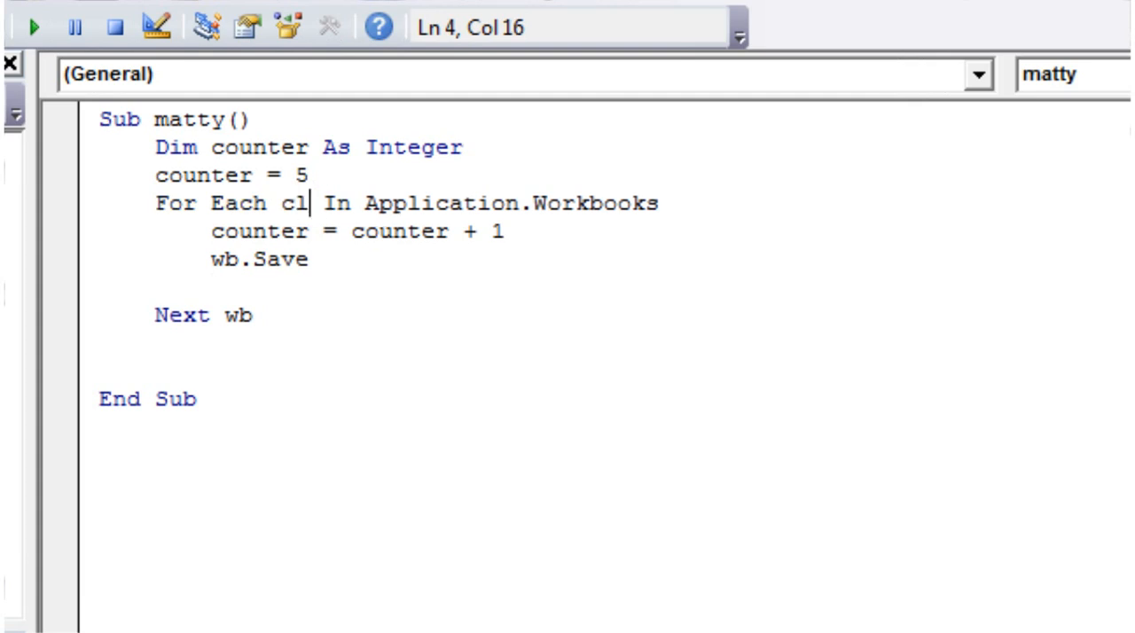
{"action": "double_click", "coordinate": [294, 204]}
{"action": "type", "text": "cl"}
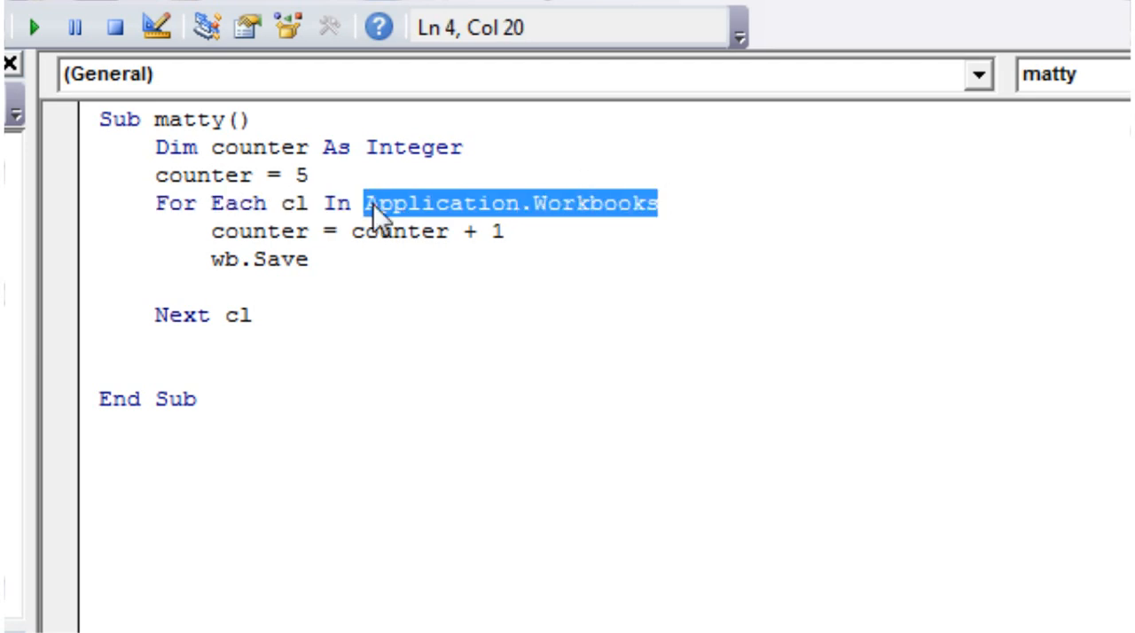
{"action": "type", "text": "selection.c"}
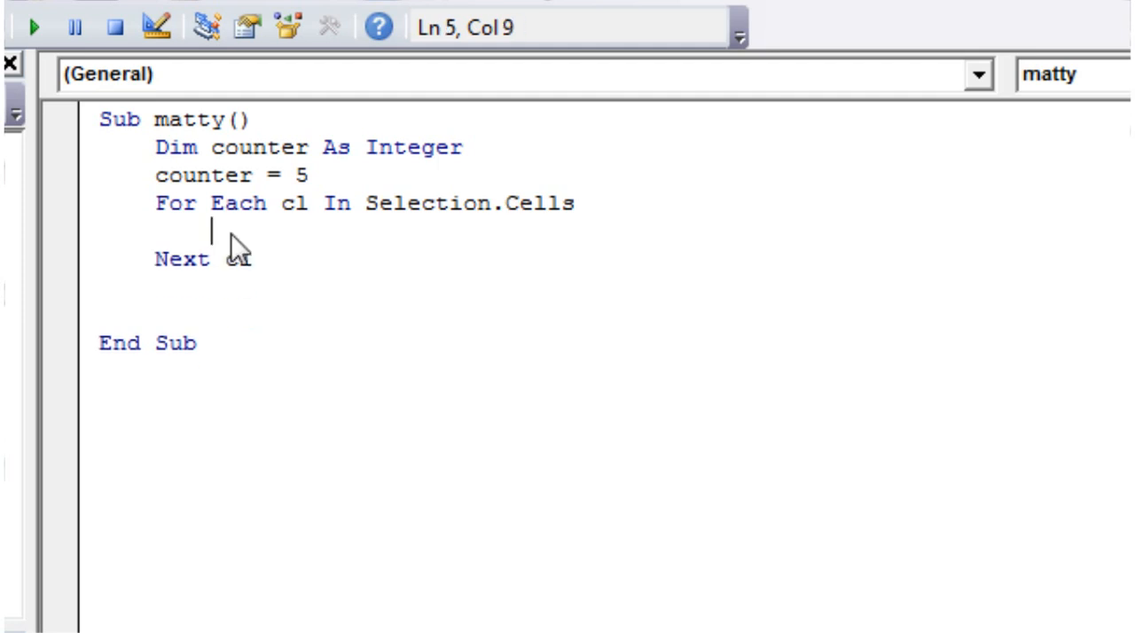
Make the loop body set cl = cl.Row * cl.Column
{"action": "type", "text": "cl ="}
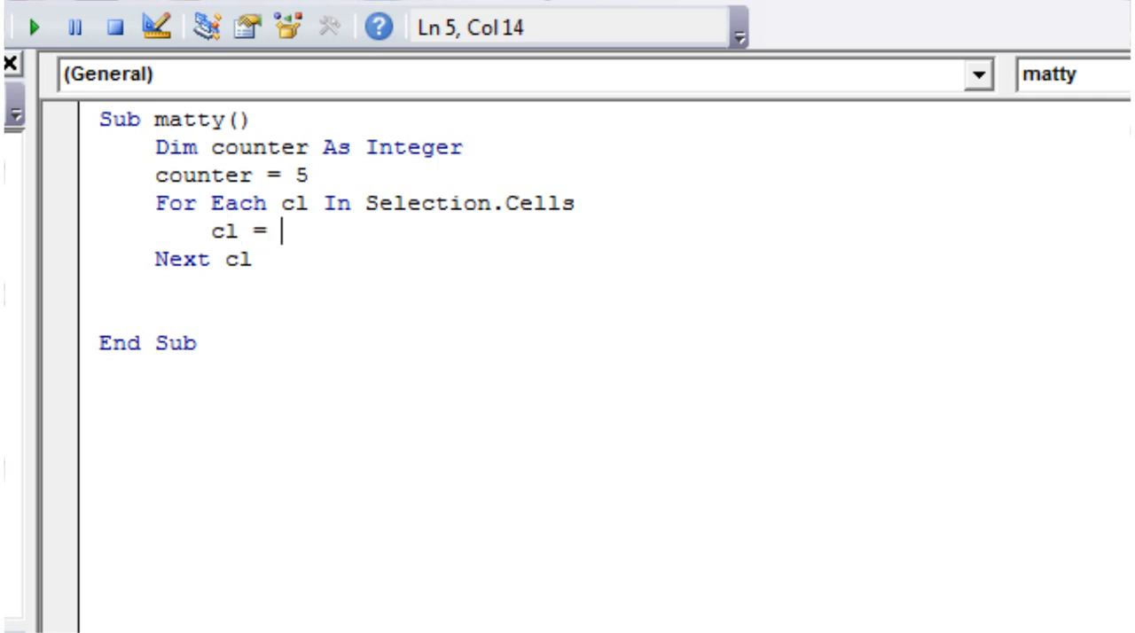
{"action": "type", "text": "cl.ro"}
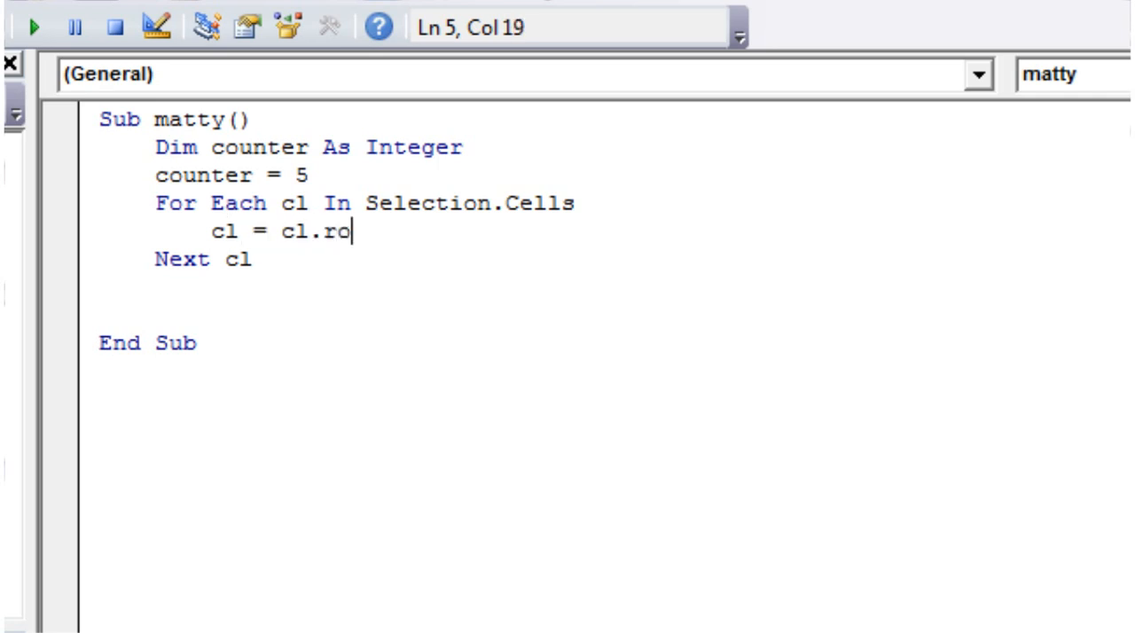
{"action": "type", "text": "w*cl"}
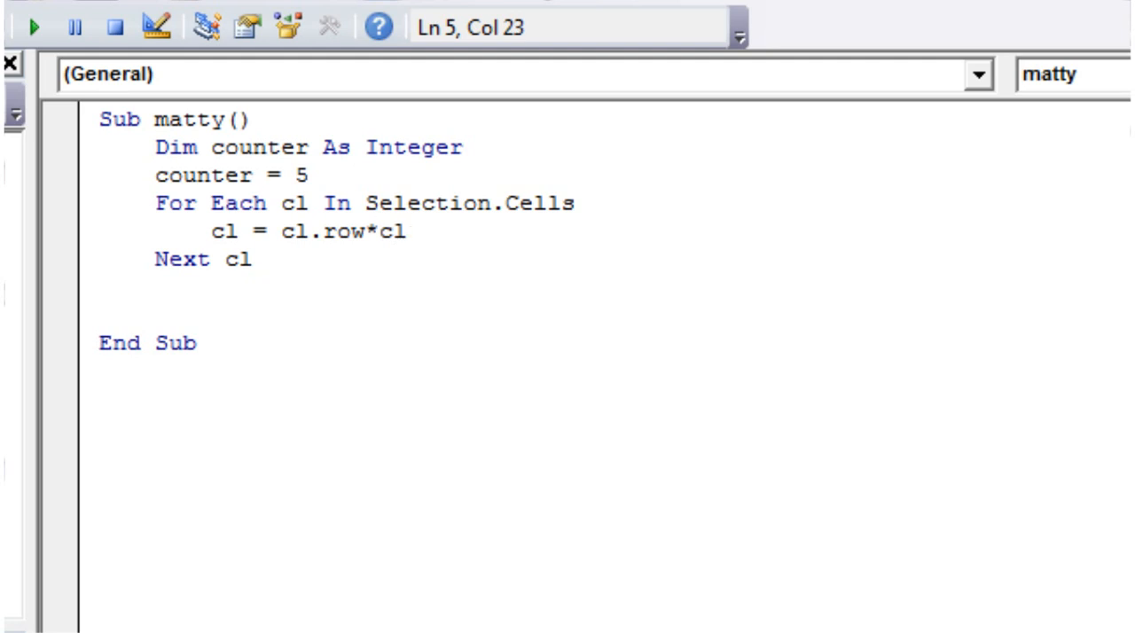
{"action": "type", "text": ".column"}
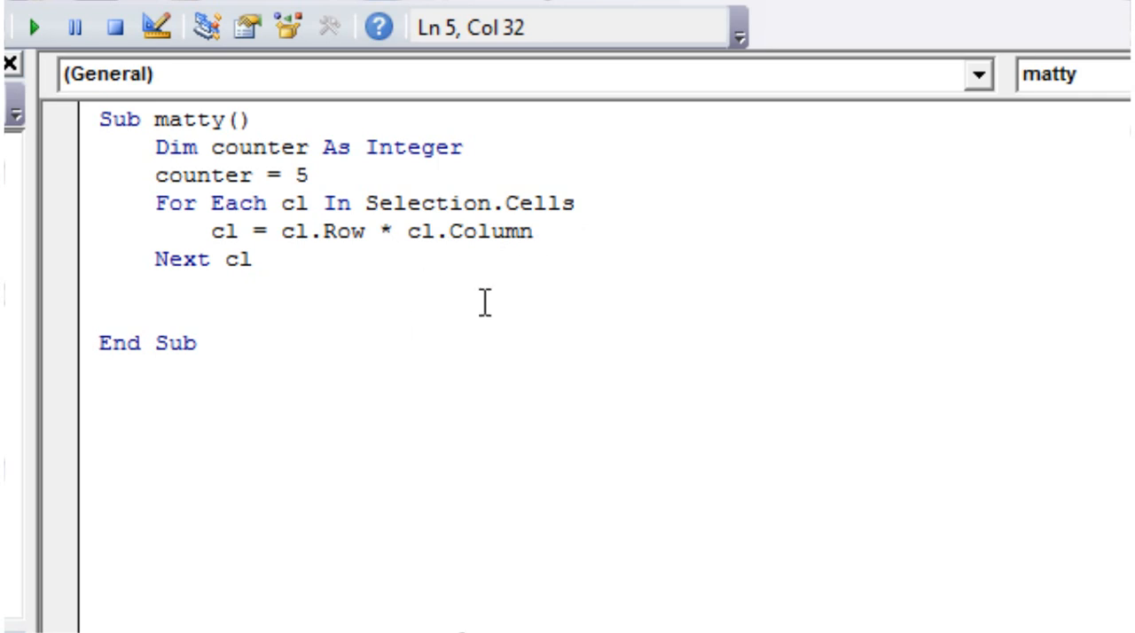
Retype the word Cells in the Selection.Cells loop header
{"action": "double_click", "coordinate": [343, 231]}
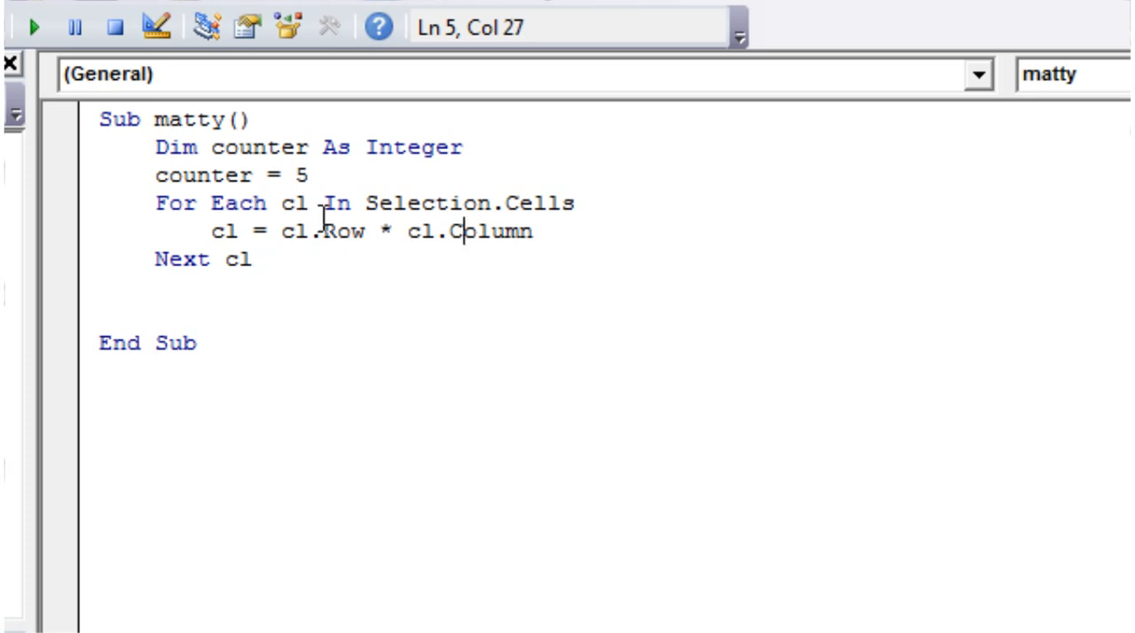
{"action": "double_click", "coordinate": [348, 231]}
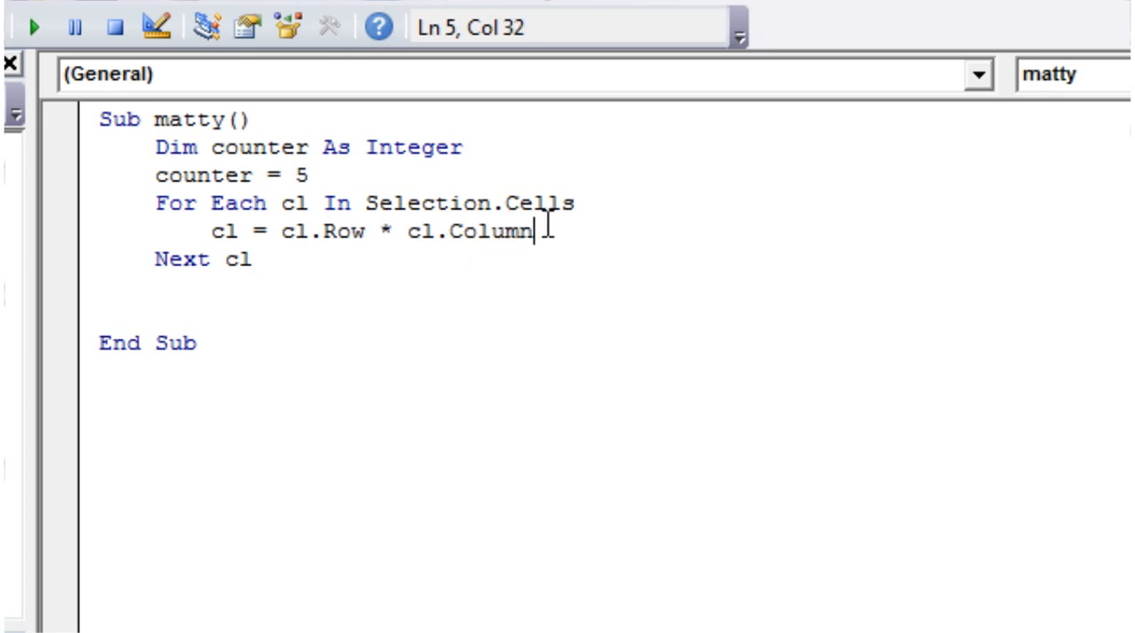
{"action": "double_click", "coordinate": [545, 204]}
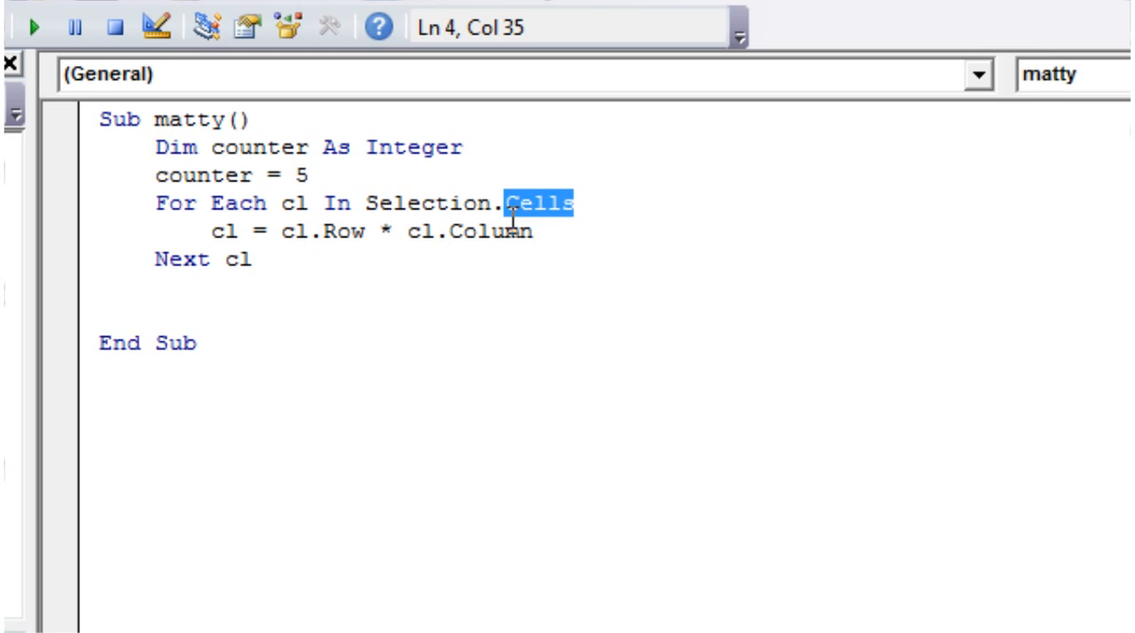
{"action": "type", "text": "c"}
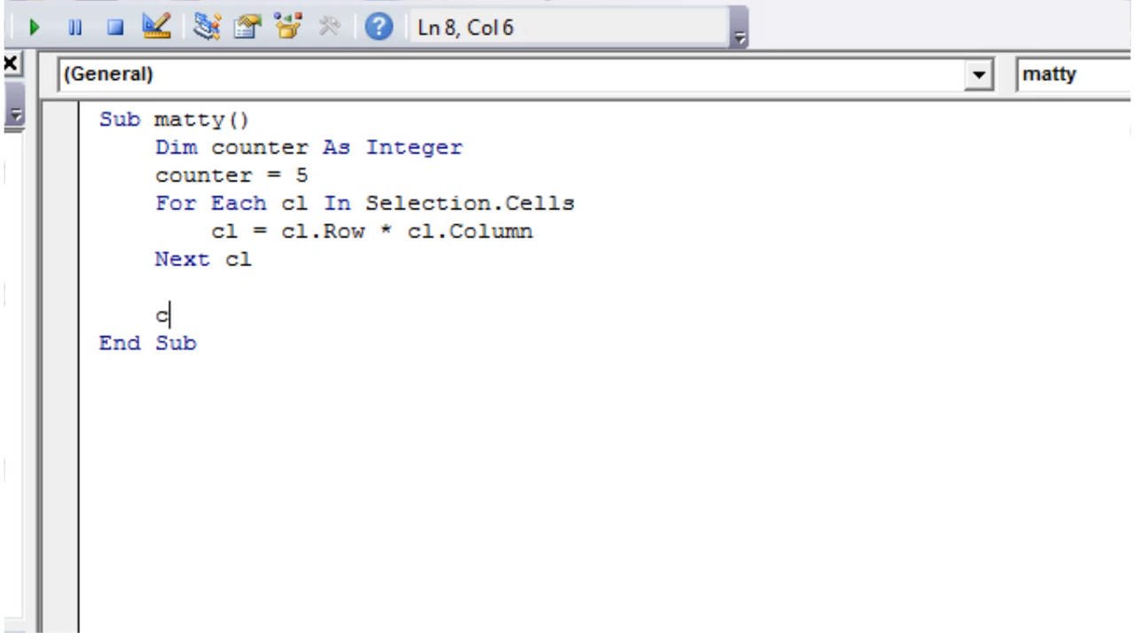
{"action": "type", "text": "ells."}
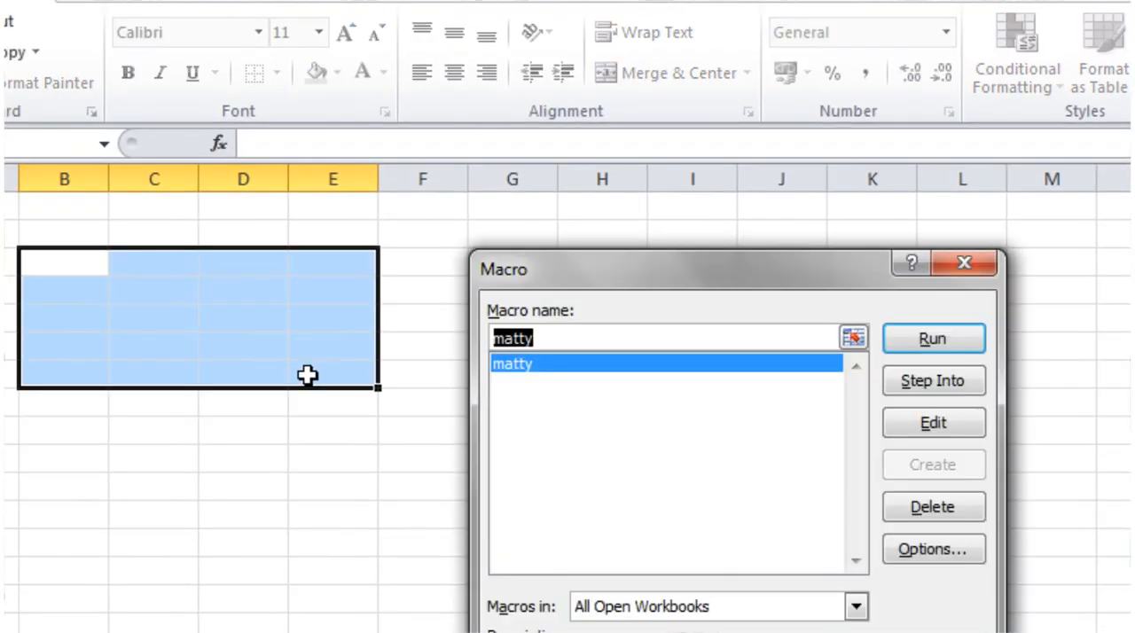
Edit the matty macro from Excel's Macro dialog, returning to its code
{"action": "left_click", "coordinate": [933, 339]}
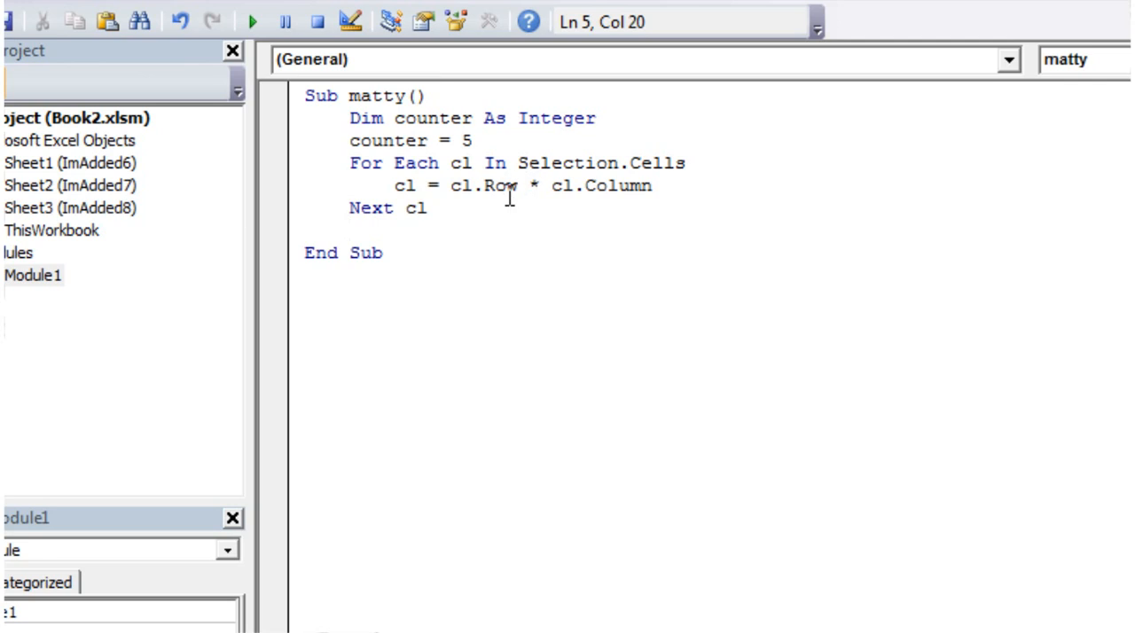
{"action": "mouse_move", "coordinate": [506, 212]}
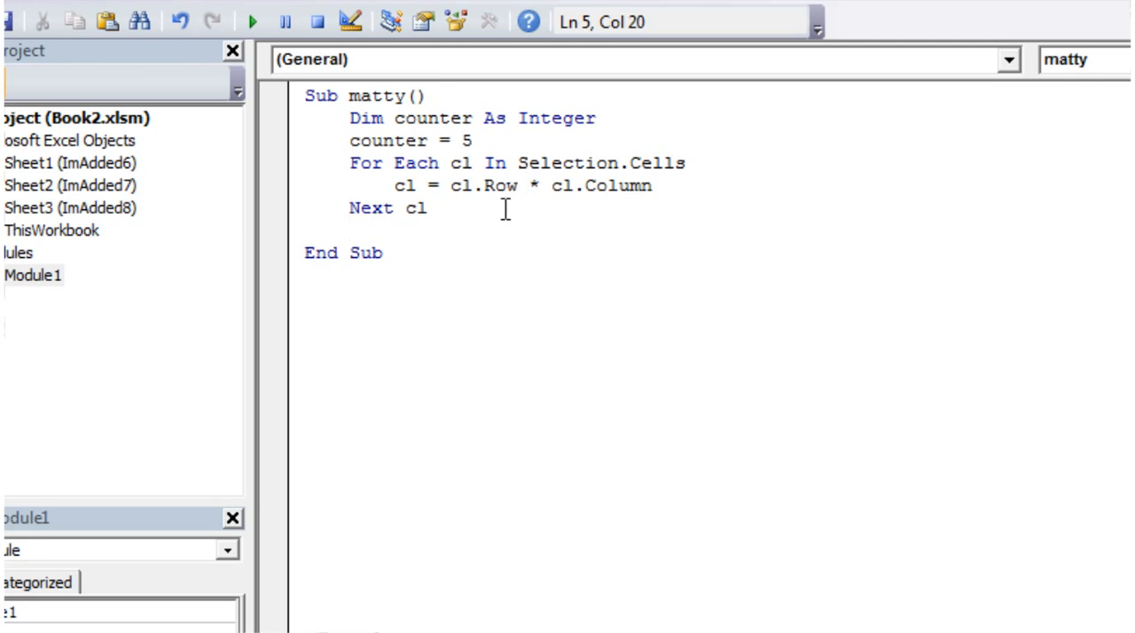
{"action": "mouse_move", "coordinate": [500, 195]}
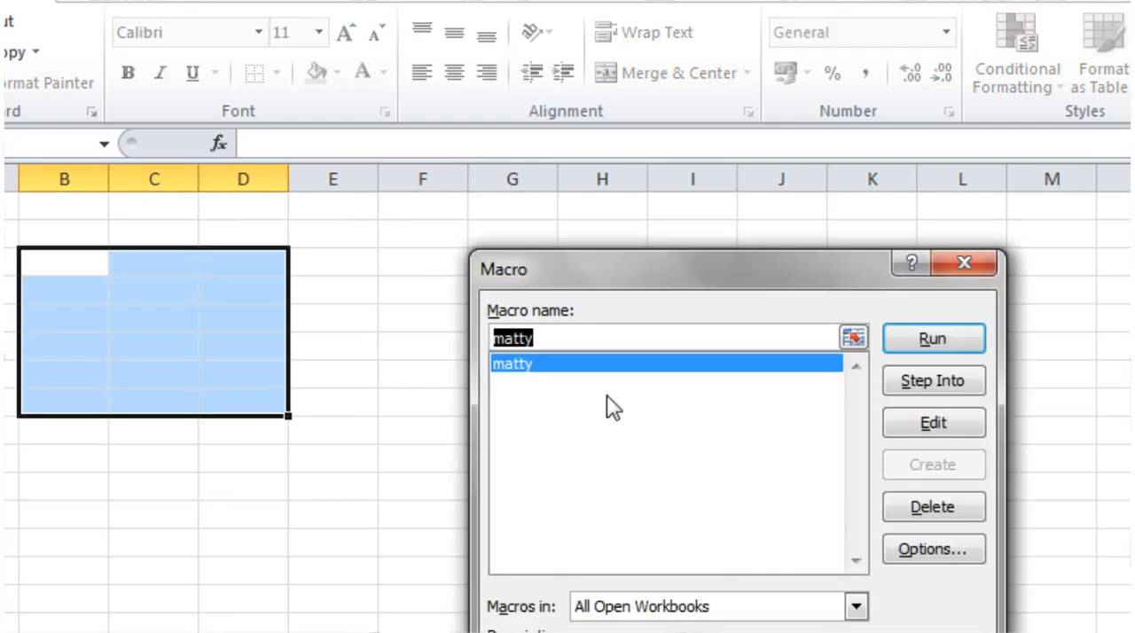
Run matty so the selected B–D block fills with row×column values, 6 to 32
{"action": "left_click", "coordinate": [933, 339]}
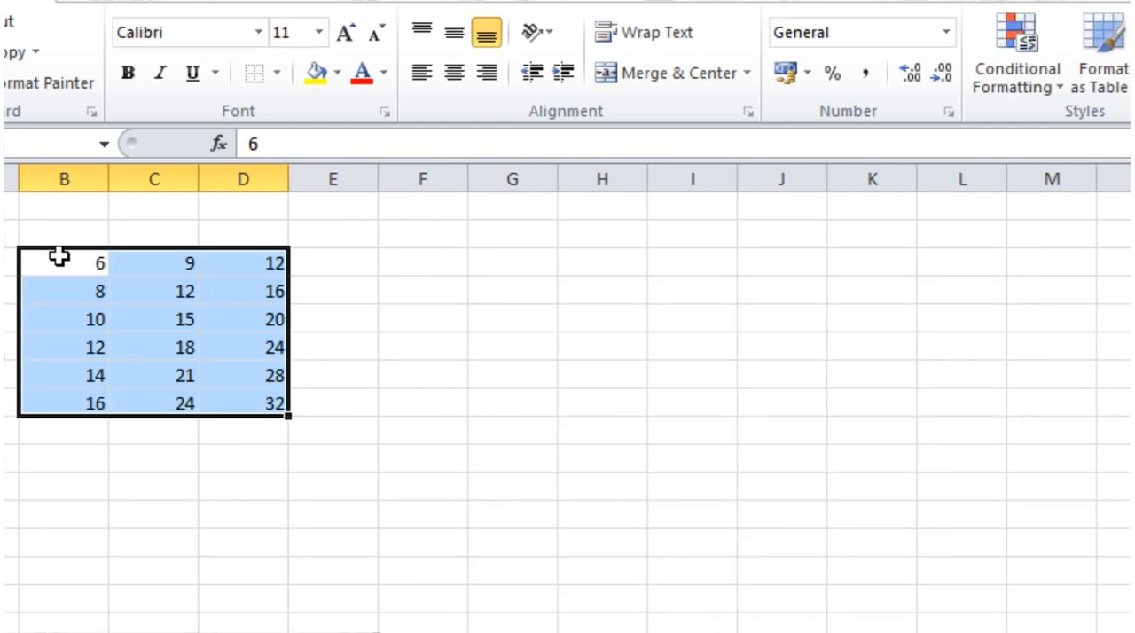
{"action": "mouse_move", "coordinate": [335, 415]}
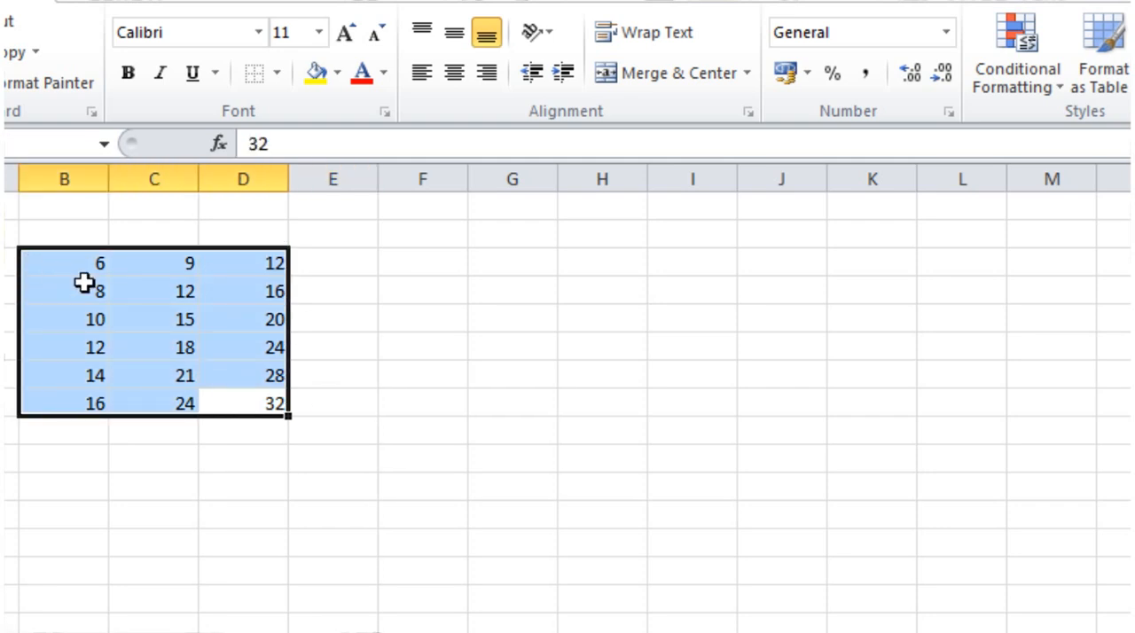
{"action": "mouse_move", "coordinate": [103, 323]}
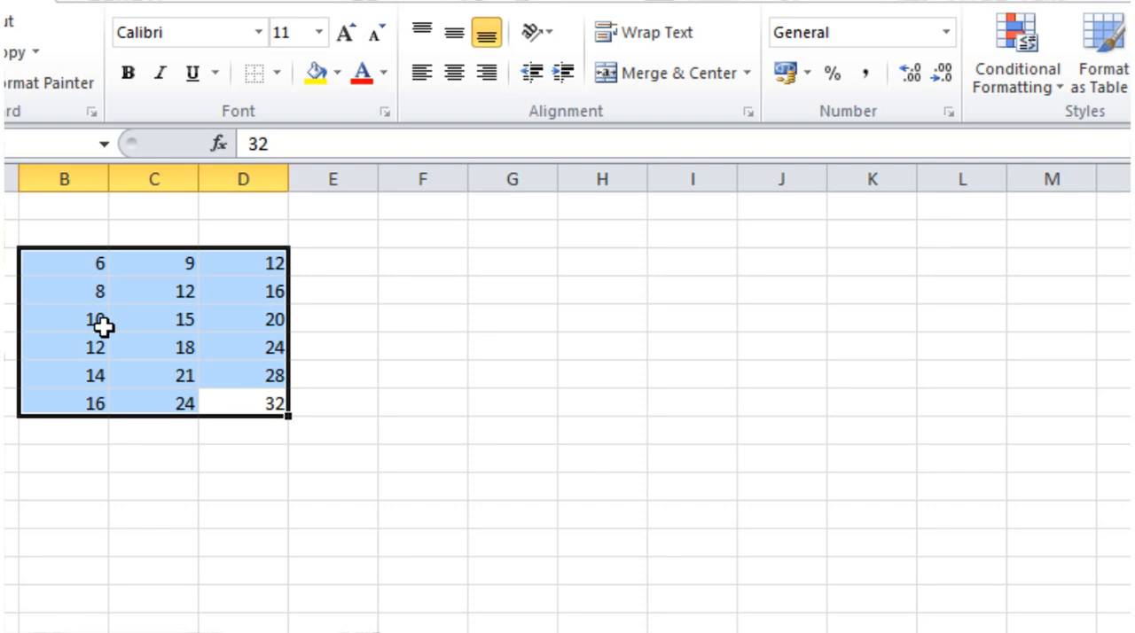
{"action": "mouse_move", "coordinate": [81, 275]}
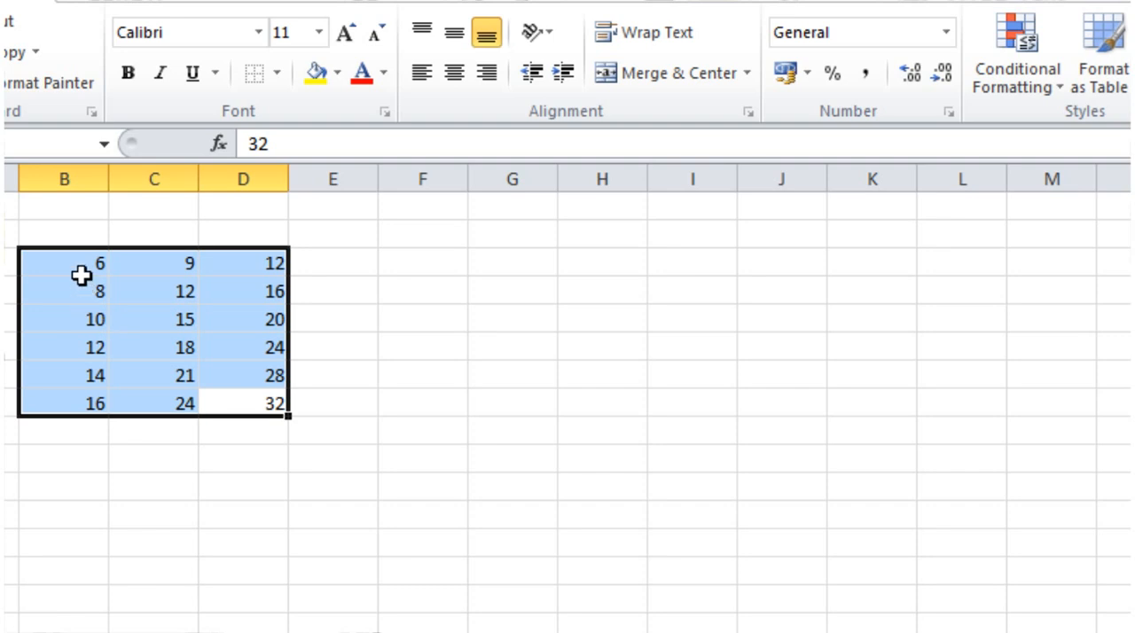